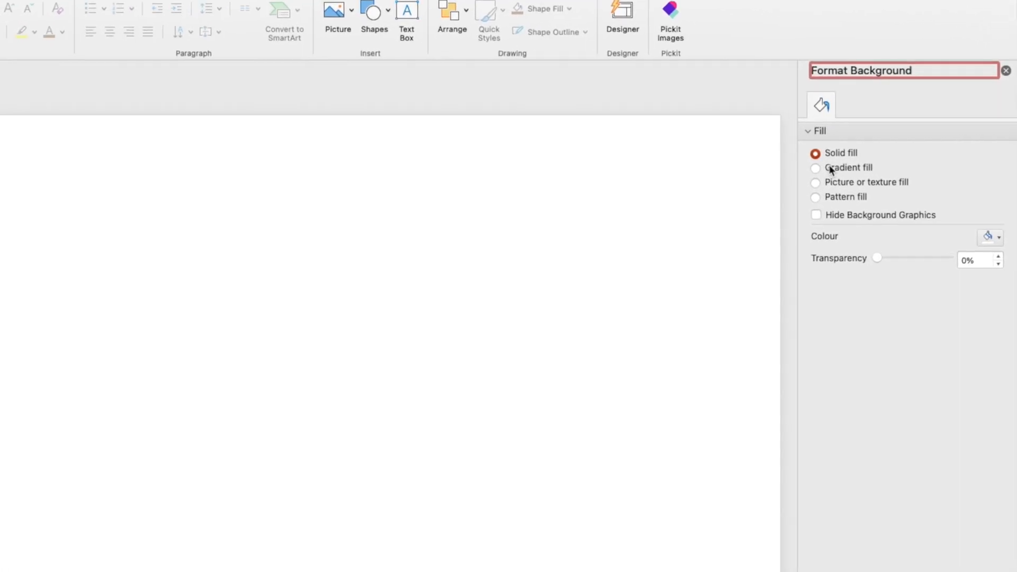
Give the background a gradient fill and brighten its end stop to 40% for a soft peach gradient.
click(815, 167)
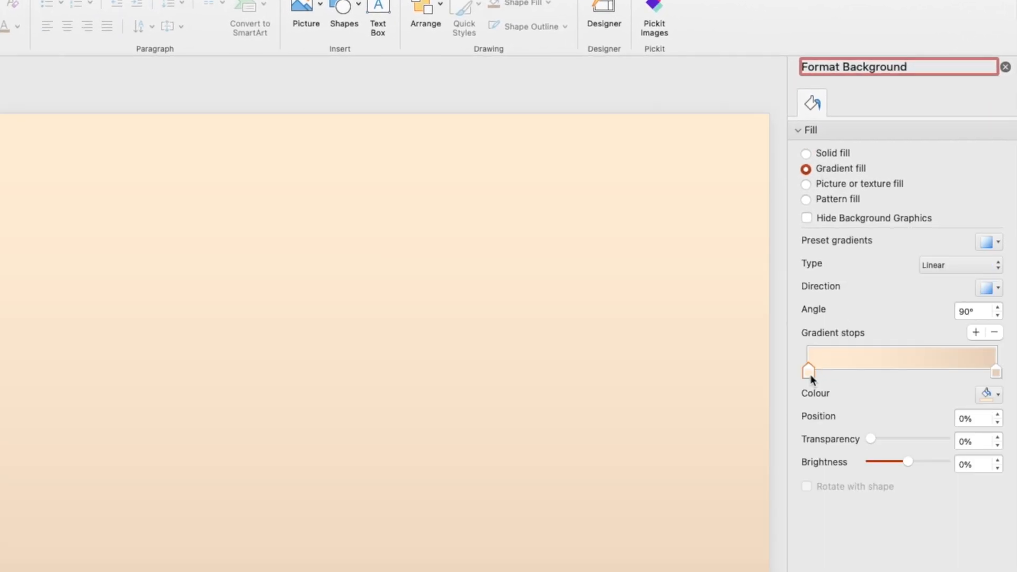
mouse_move(913, 394)
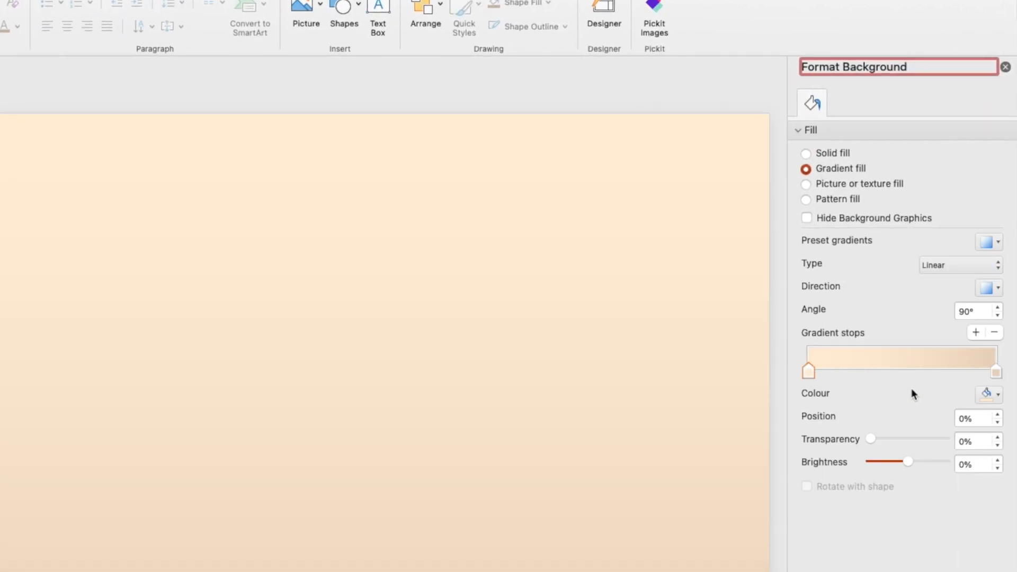
click(986, 393)
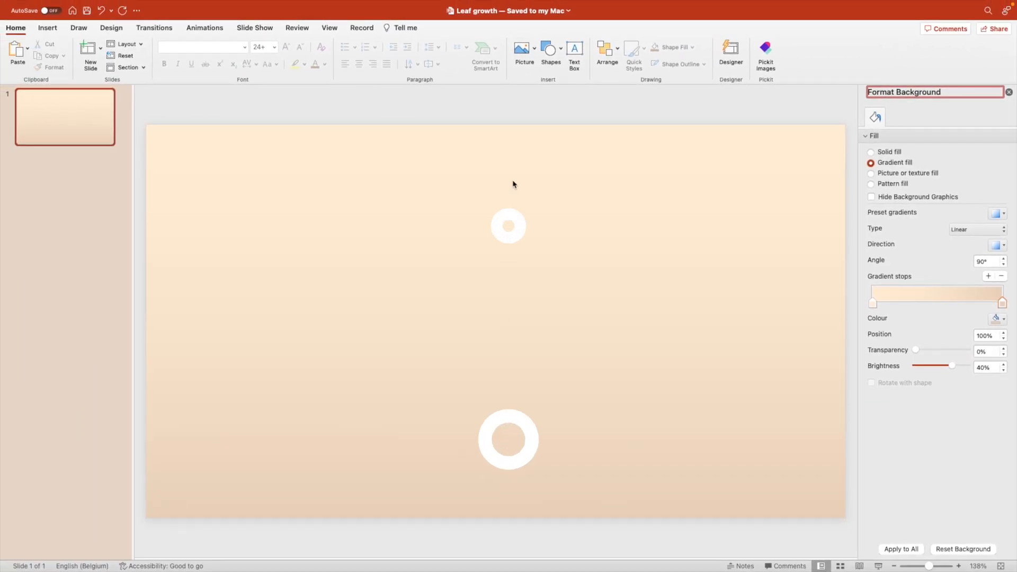
click(1009, 91)
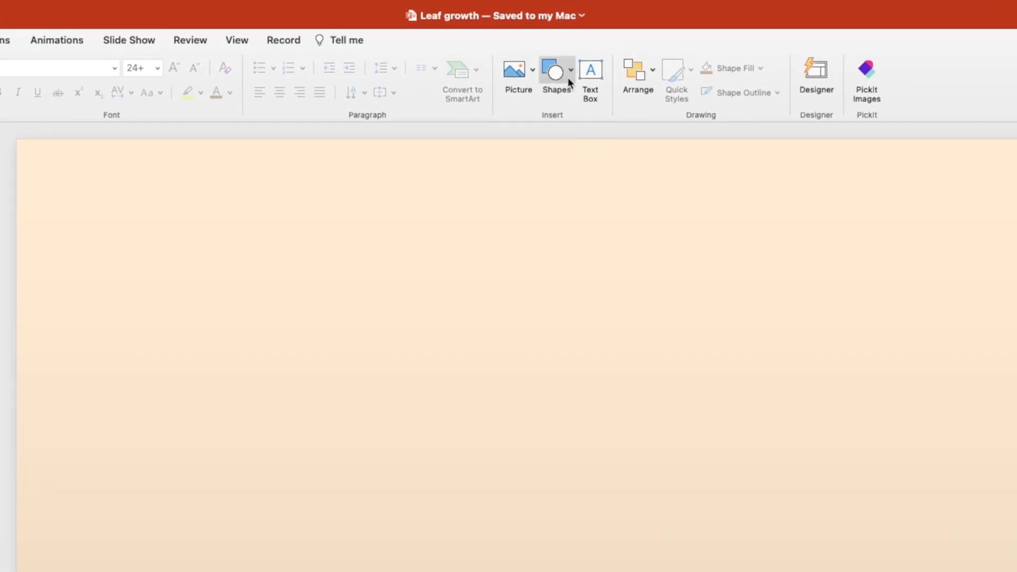
Draw a teardrop-style leaf shape mid-slide, remove its outline and fill it green.
click(552, 71)
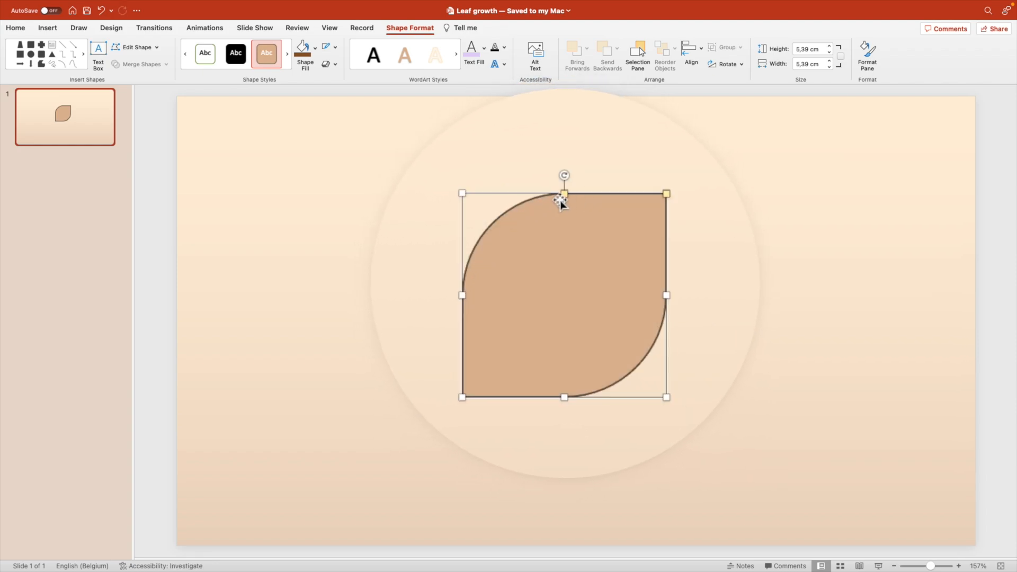
click(740, 315)
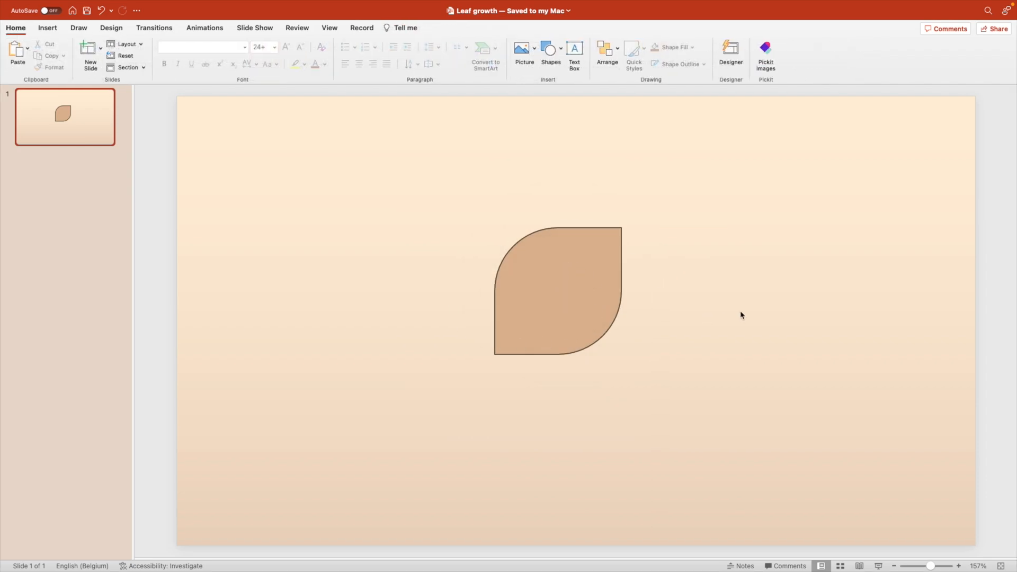
click(340, 46)
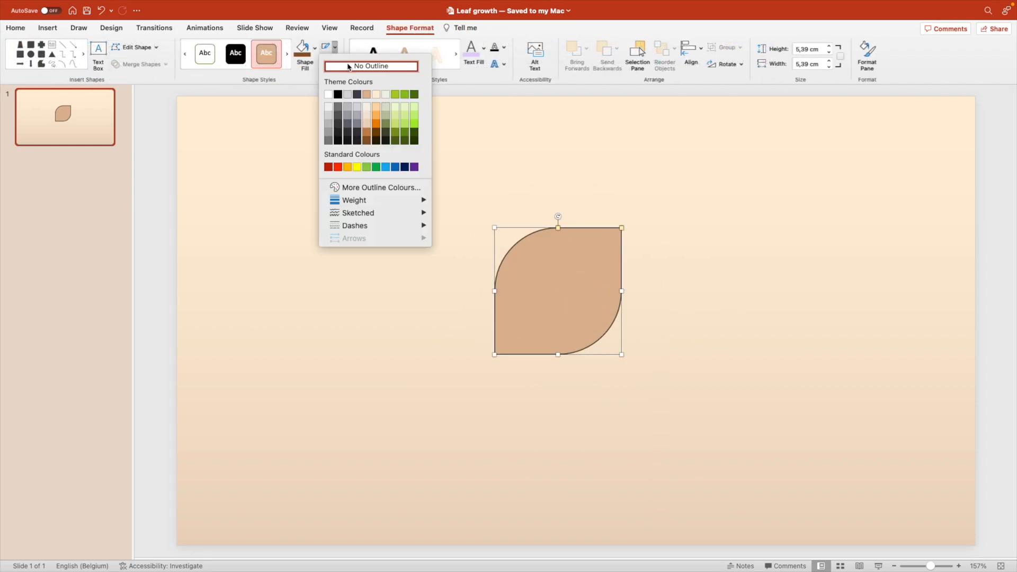
click(301, 47)
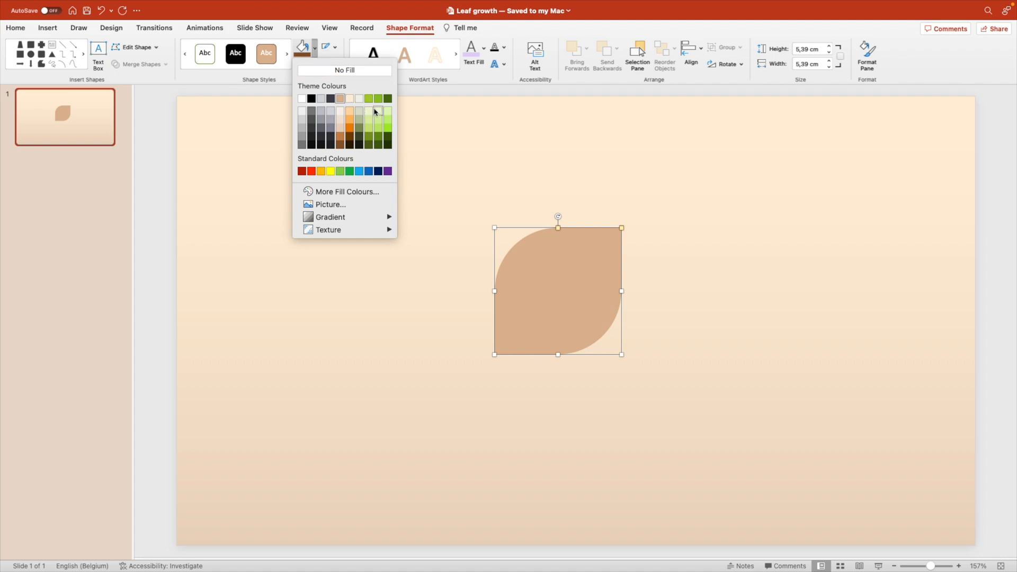
click(379, 109)
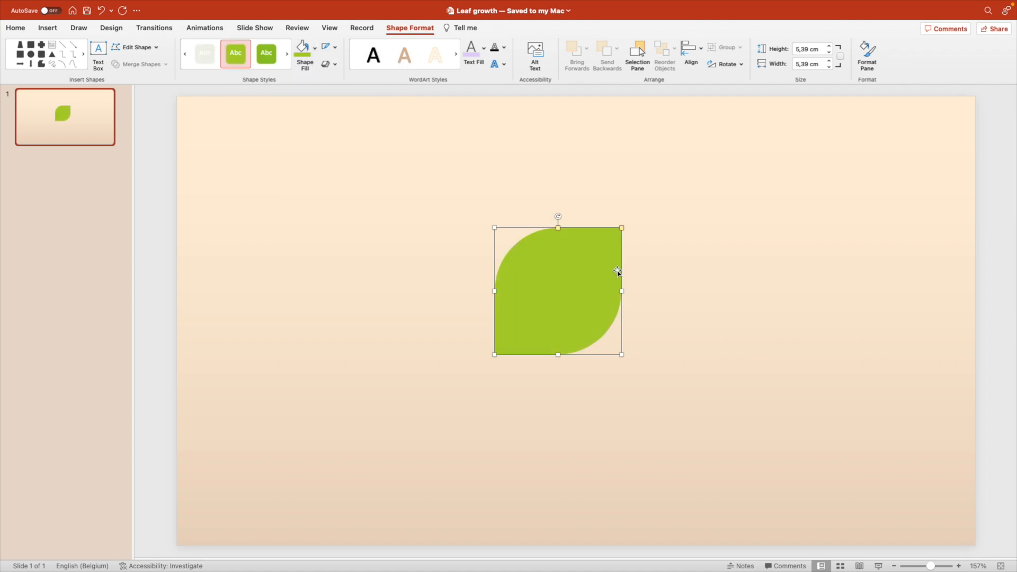
Give the leaf a diagonal gradient fill from bright green to dark green via Format Shape.
right_click(616, 270)
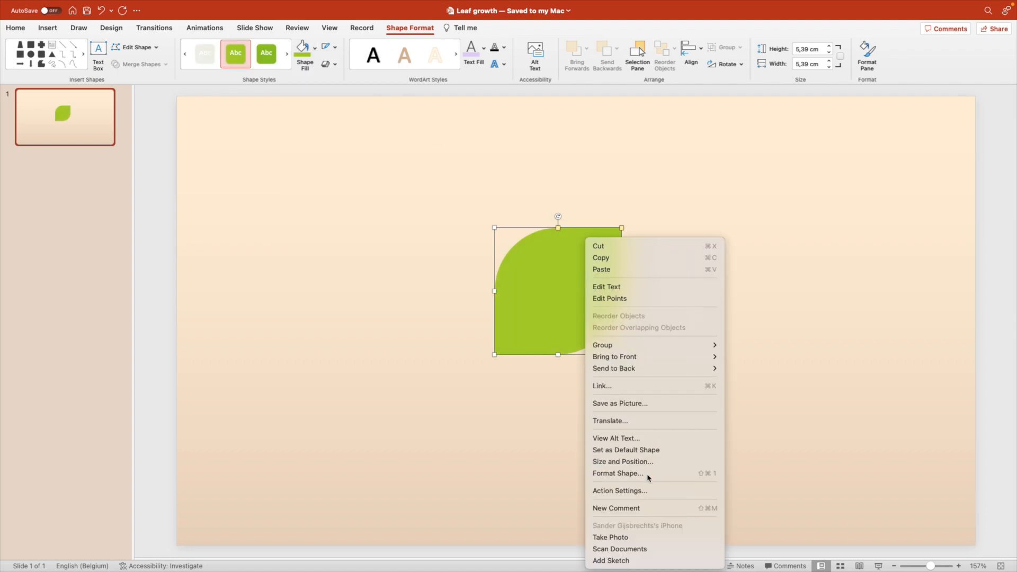
click(617, 473)
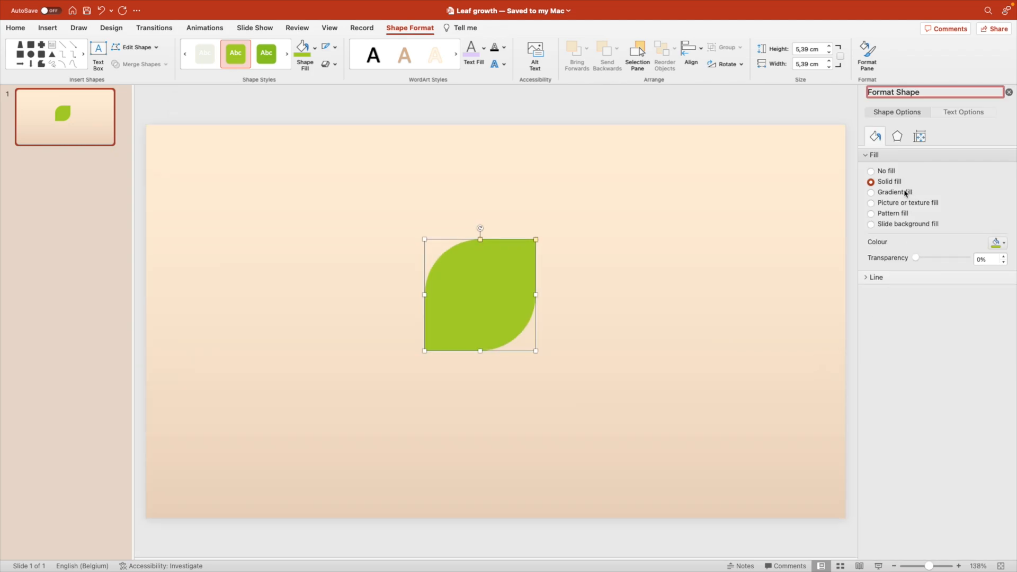
click(870, 192)
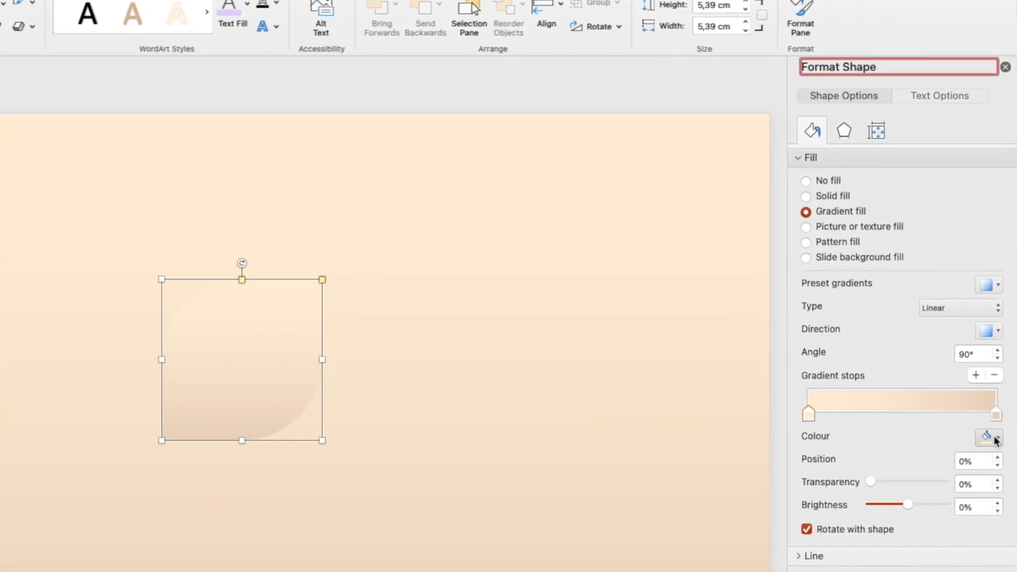
click(994, 436)
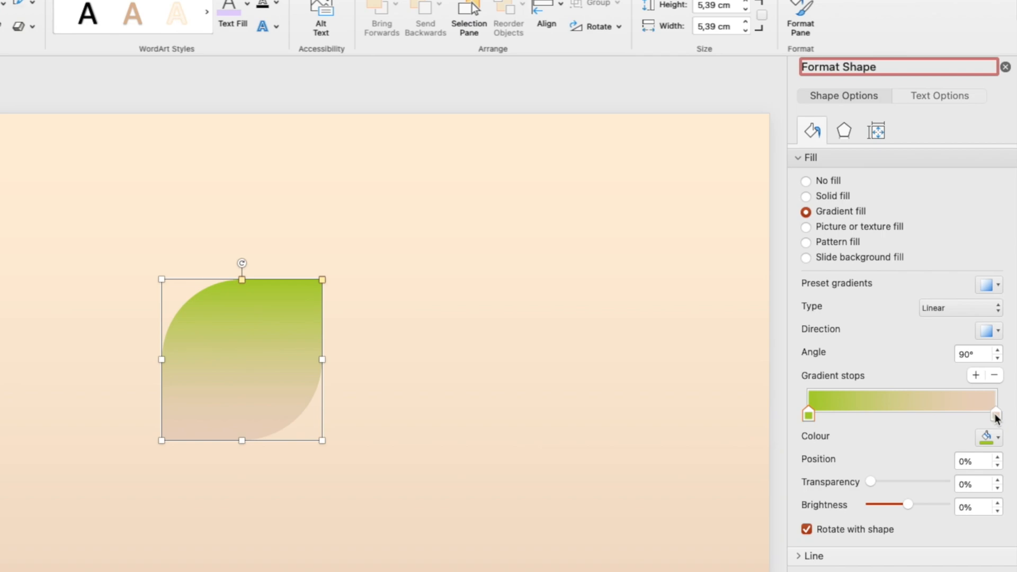
click(988, 436)
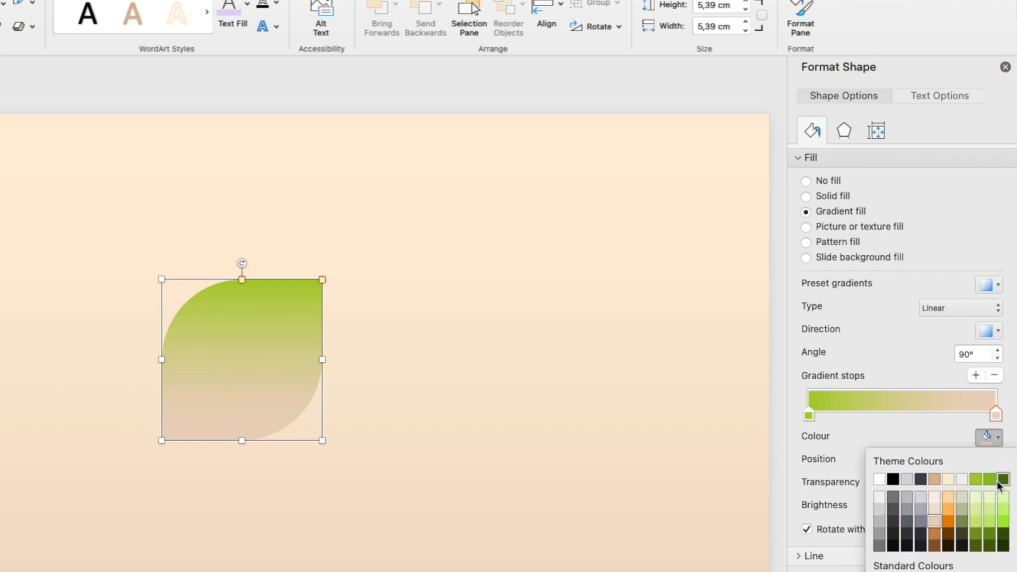
click(1005, 479)
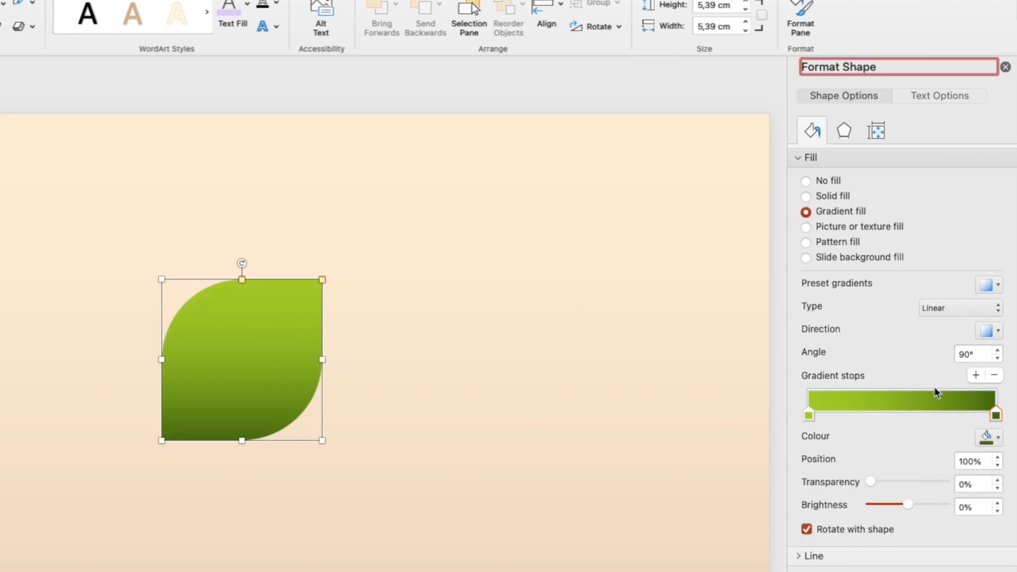
click(988, 330)
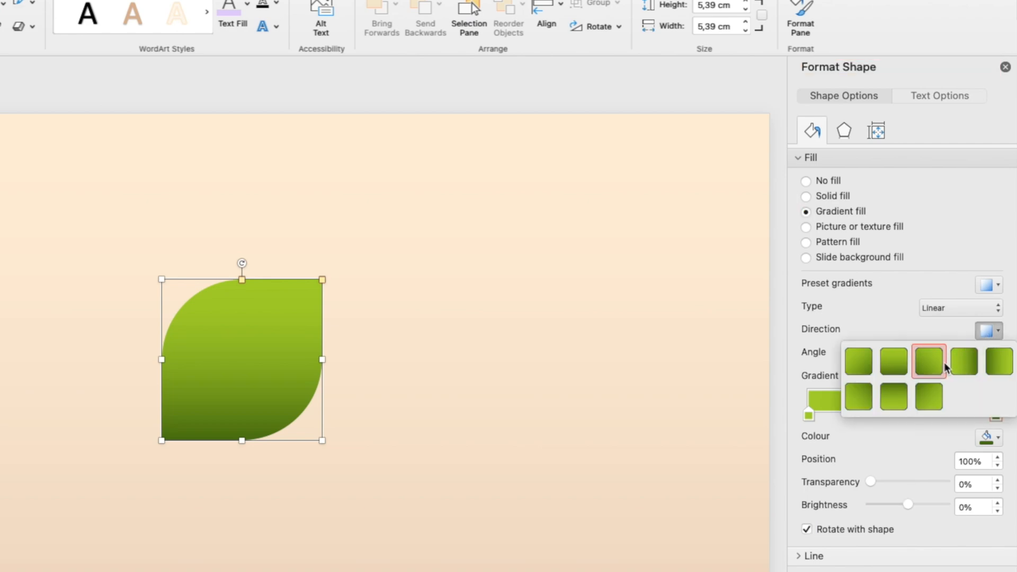
click(927, 360)
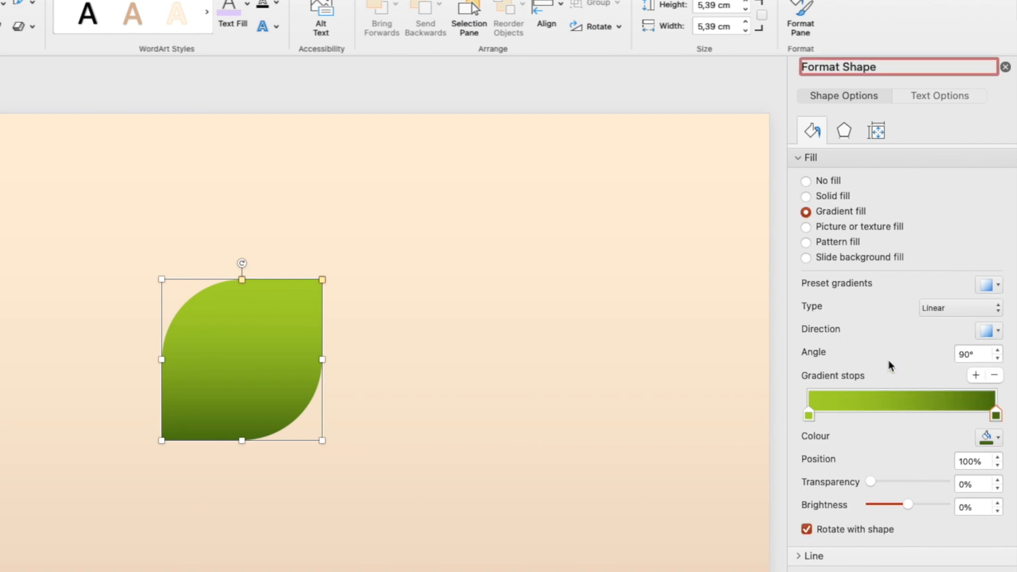
click(994, 351)
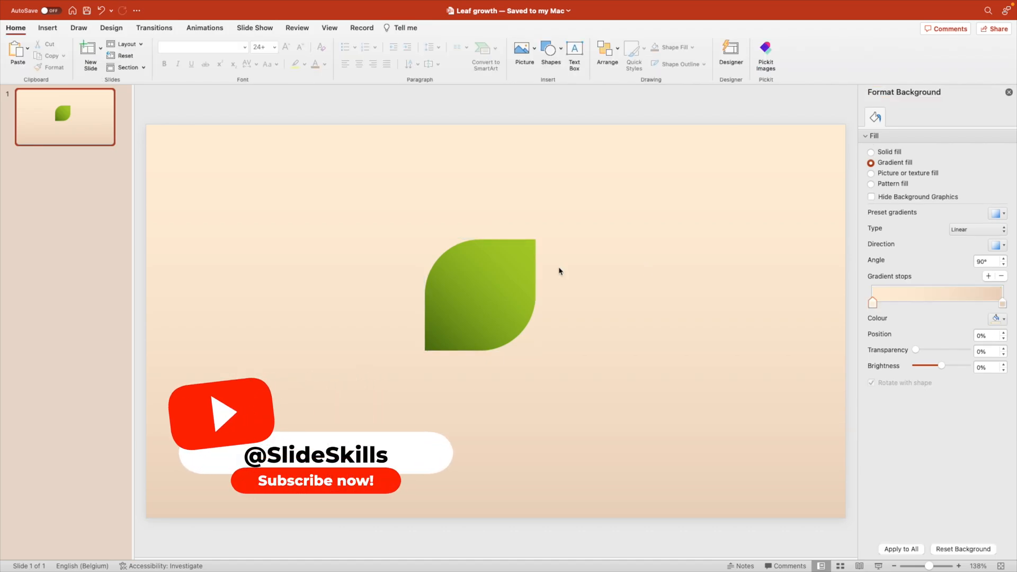
mouse_move(550, 51)
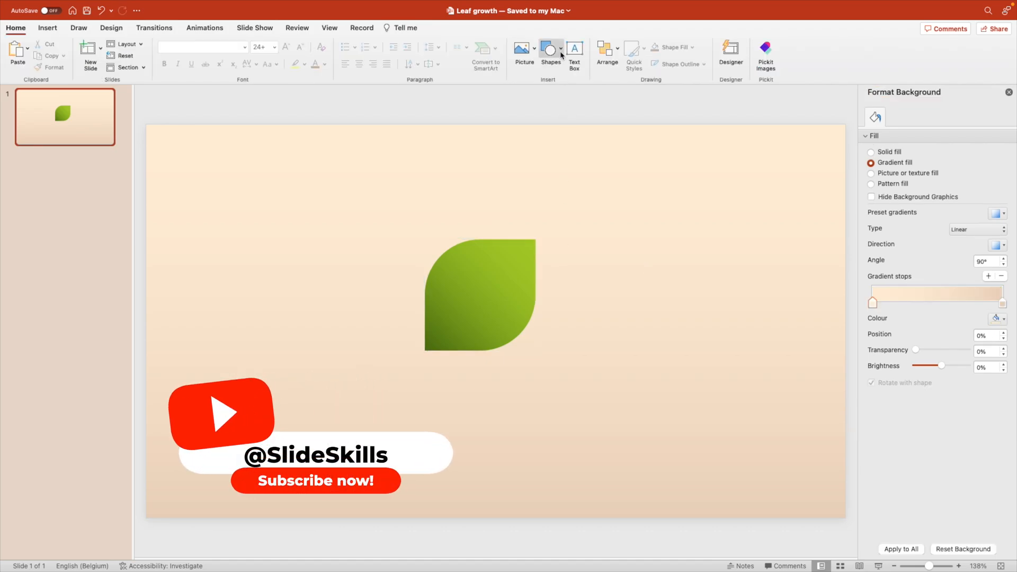
Draw a stem line with branch lines, mirror the copied branches horizontally and align them to the stem.
click(550, 51)
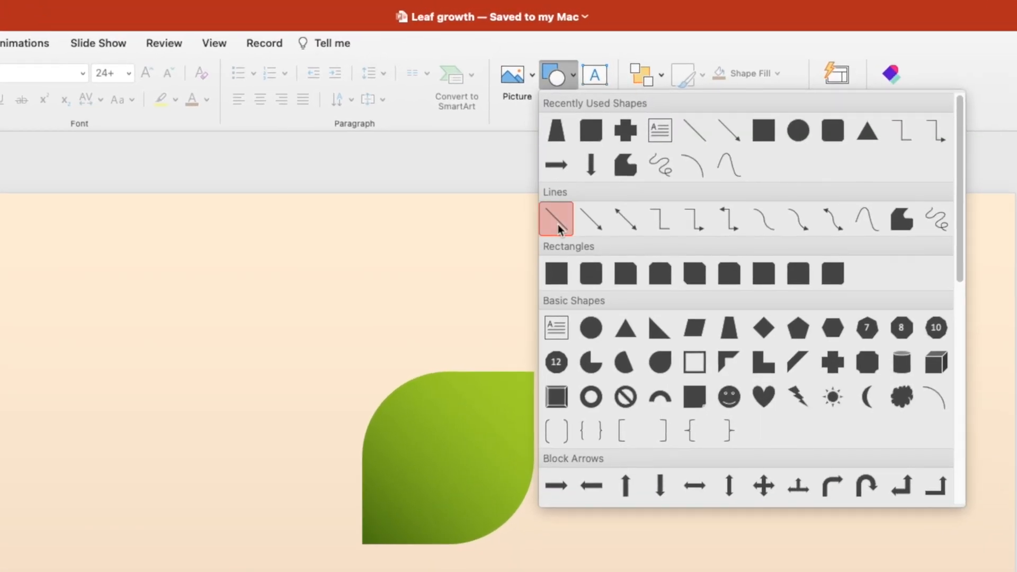
click(555, 217)
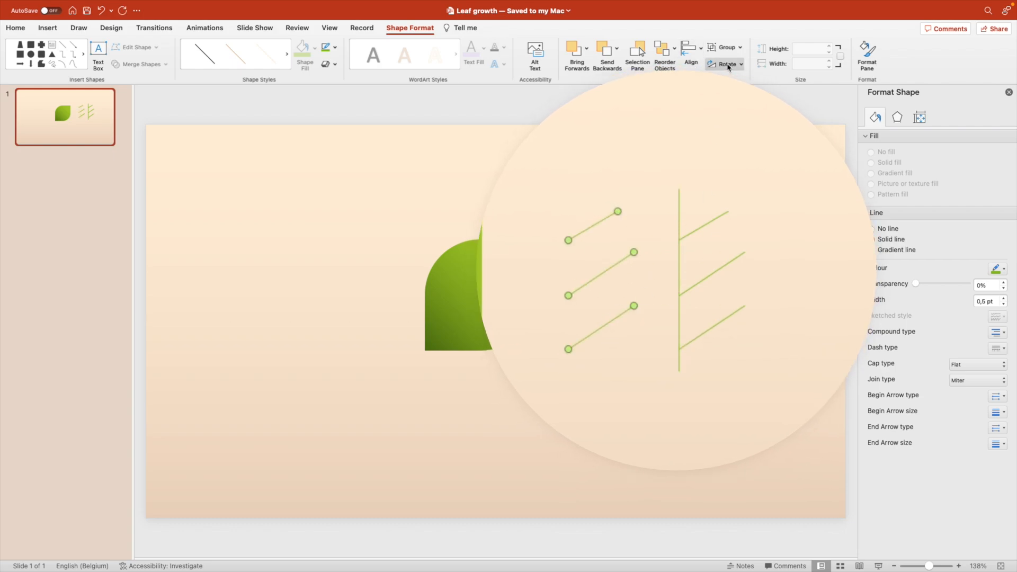
click(725, 64)
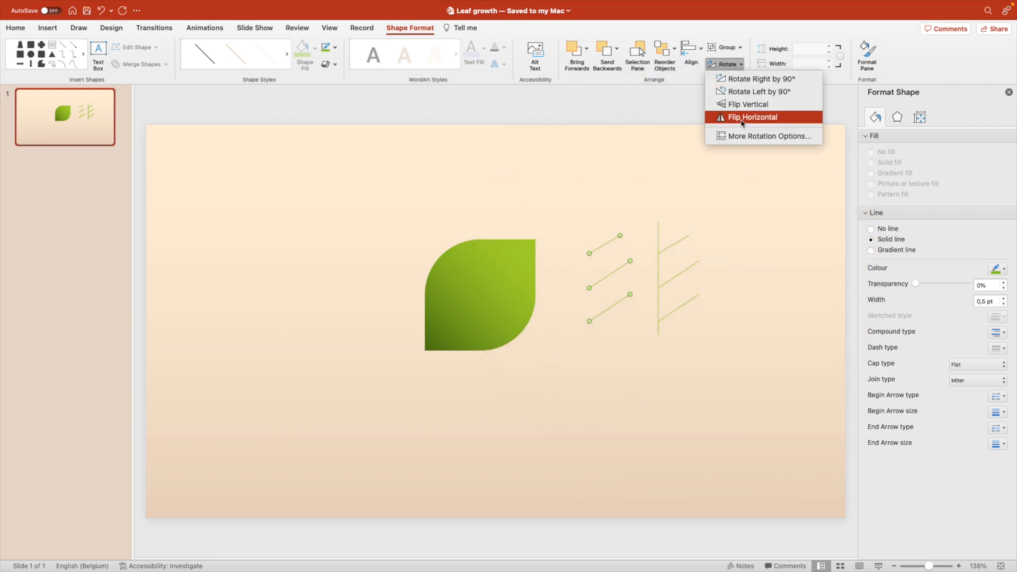
click(690, 48)
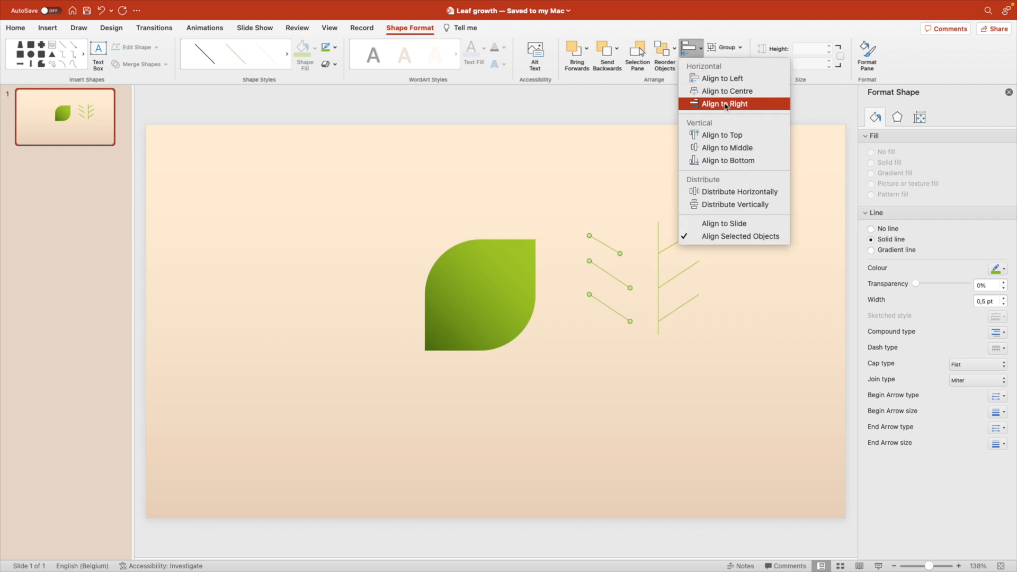
click(724, 103)
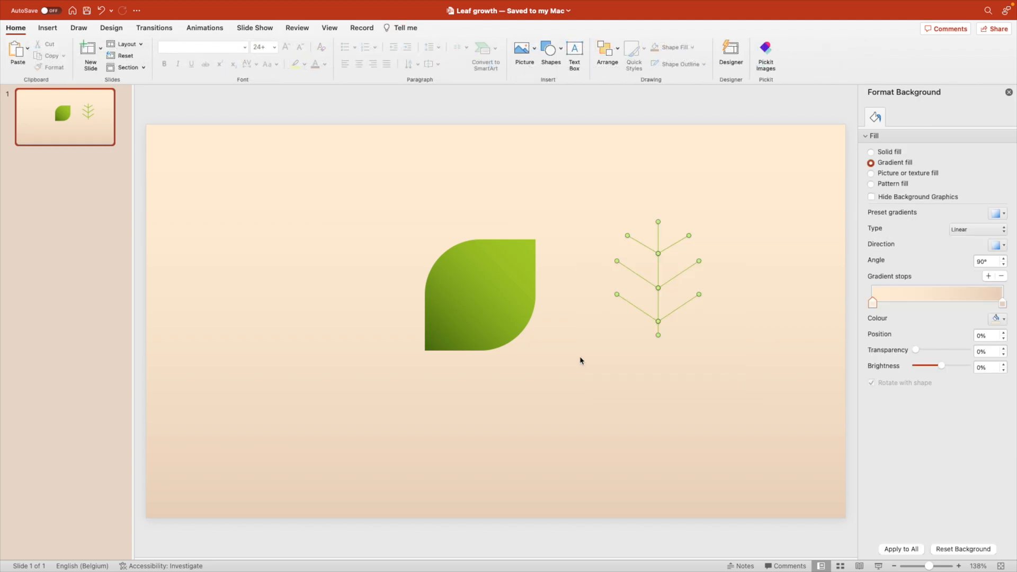
click(657, 279)
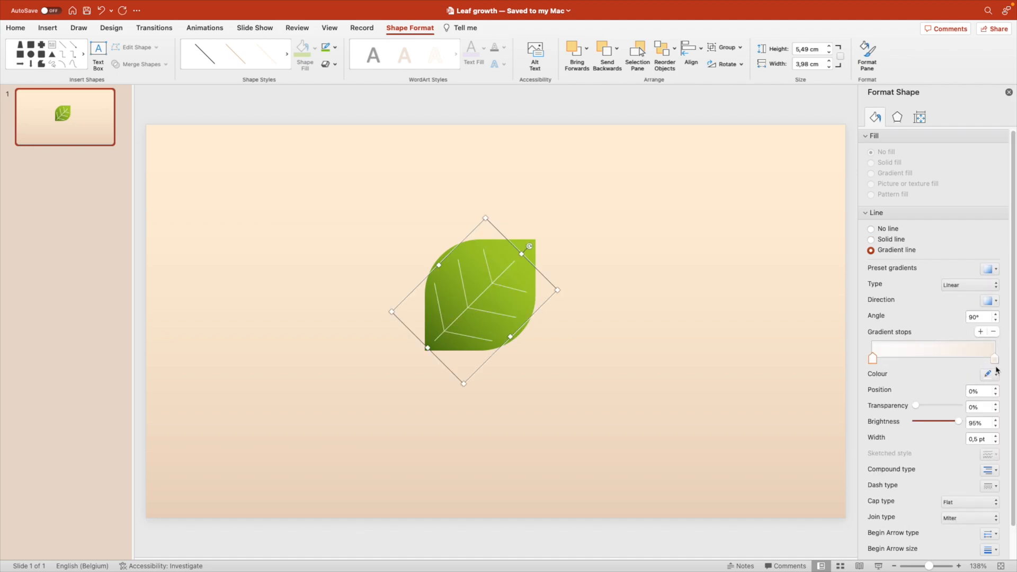
Give the vein lines a dark green gradient line at about 81% transparency.
click(997, 373)
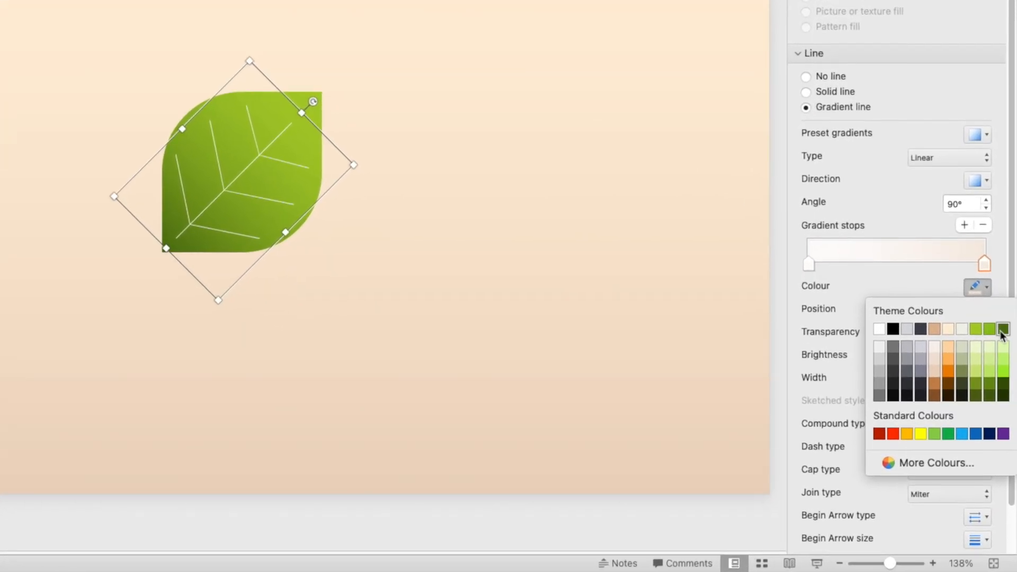
click(1003, 329)
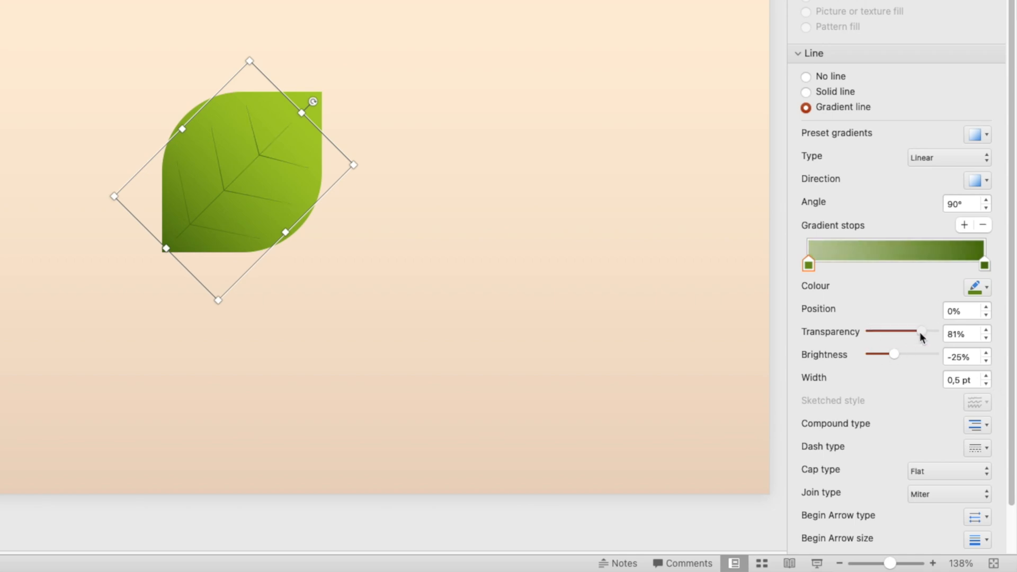
click(983, 265)
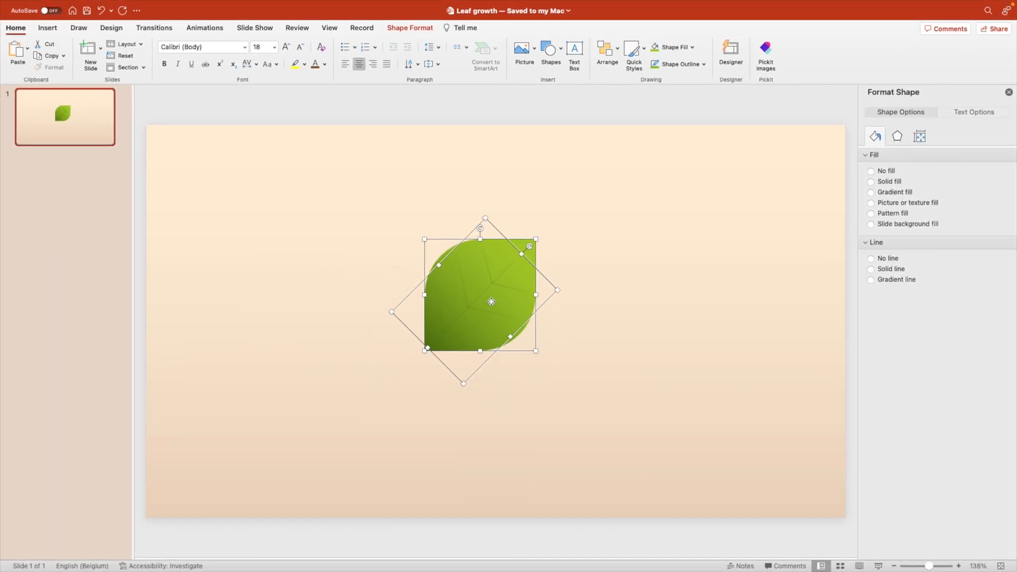
Group the leaf with its veins, make three smaller copies and draw a narrow stem rectangle beside them.
click(870, 170)
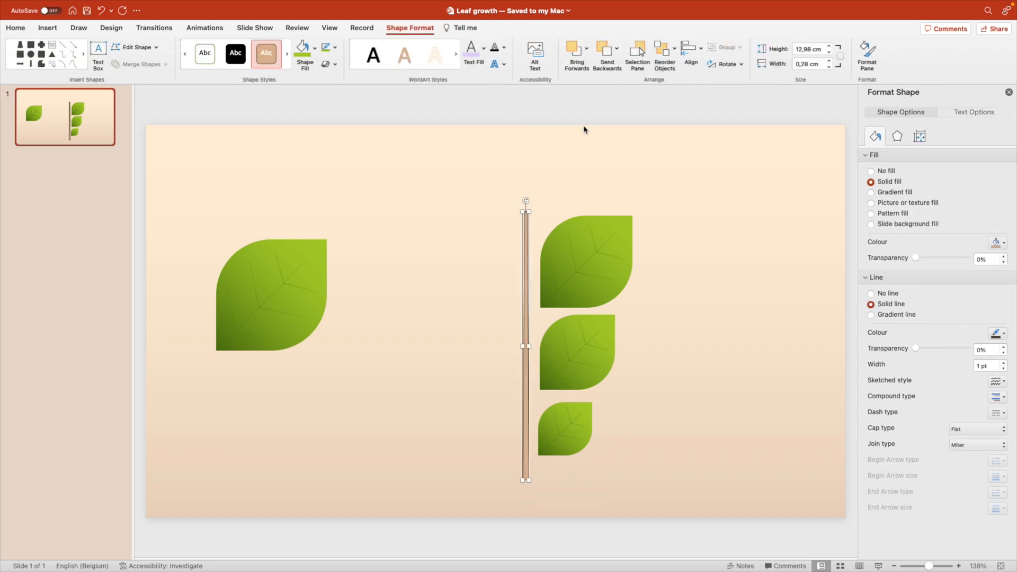
mouse_move(547, 275)
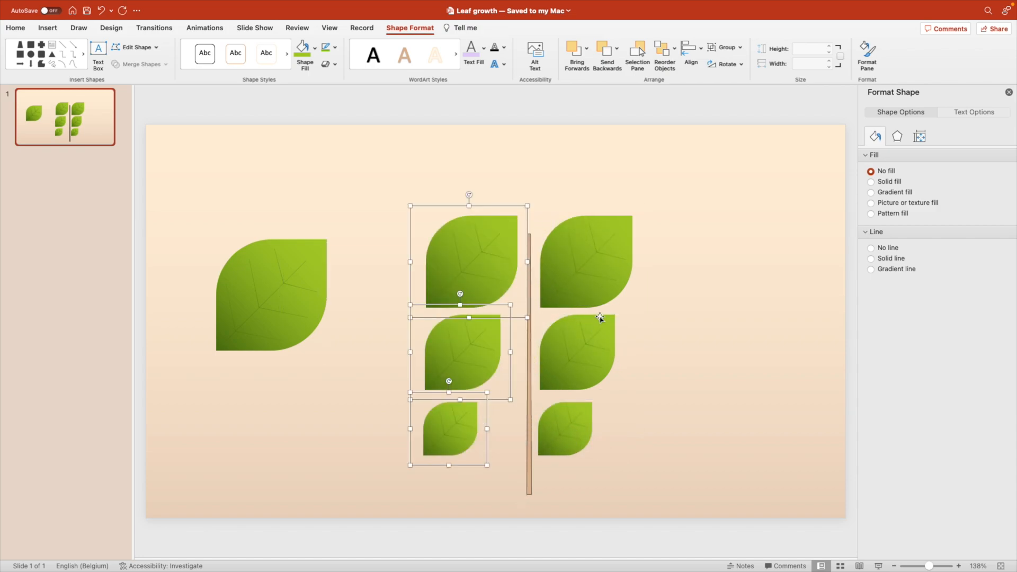
mouse_move(699, 53)
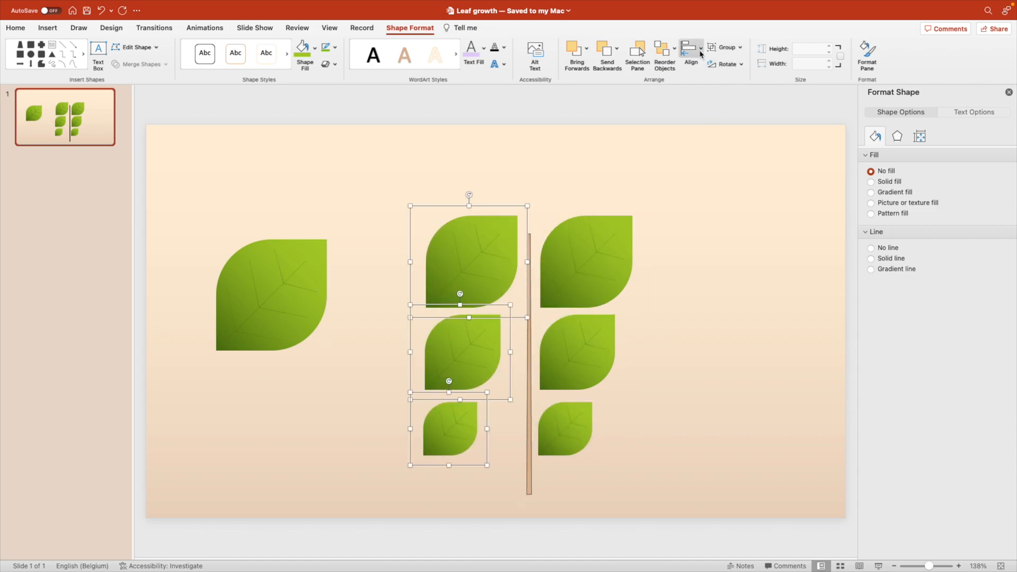
Flip the left-hand leaves horizontally and align them right so they hug the stem.
click(725, 63)
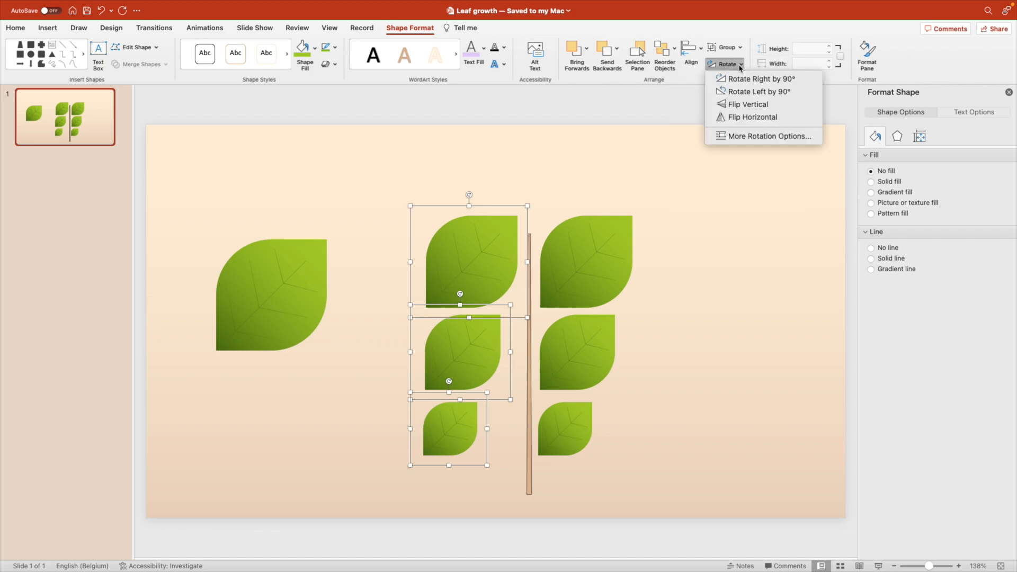
click(754, 118)
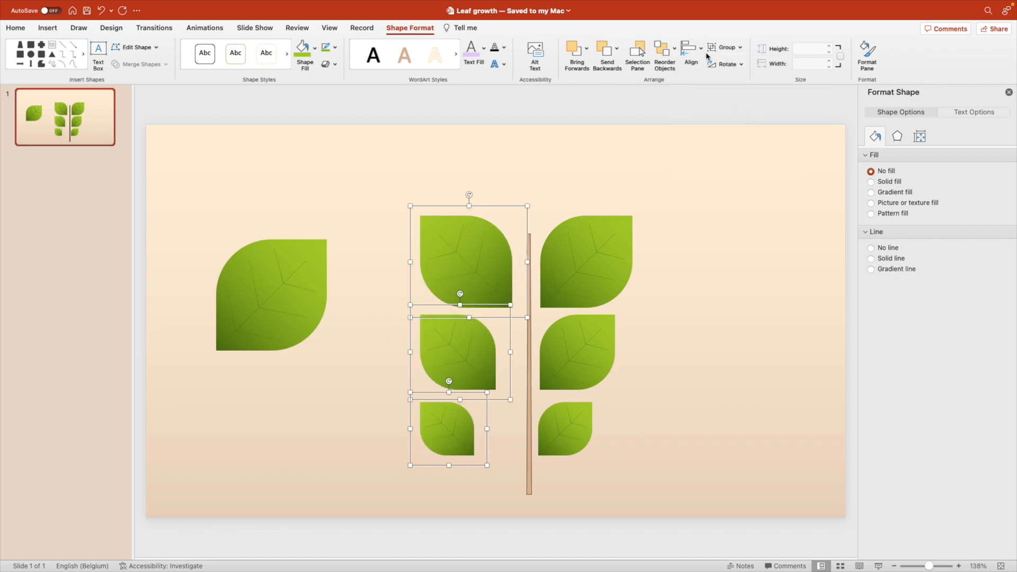
click(690, 51)
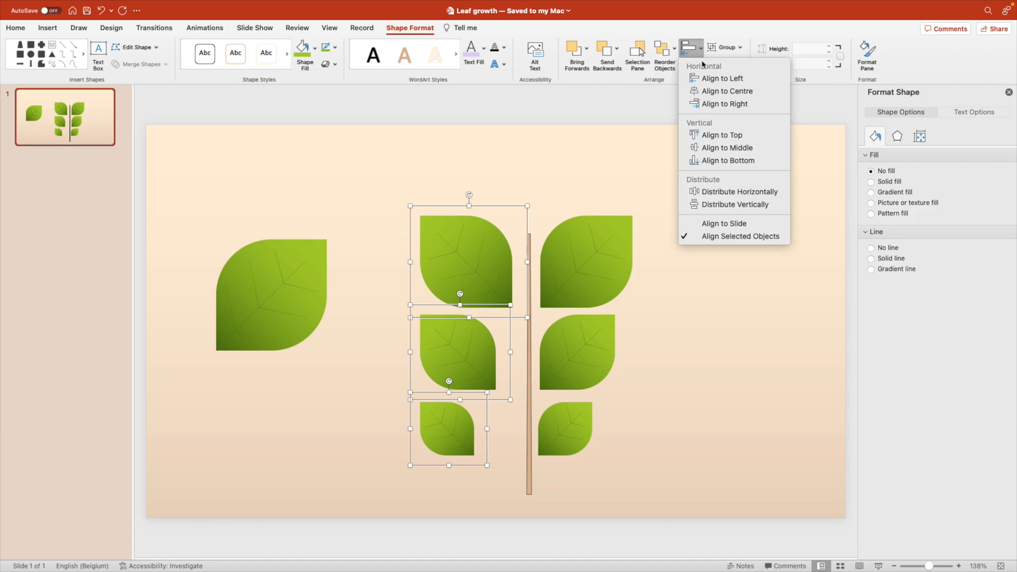
click(721, 78)
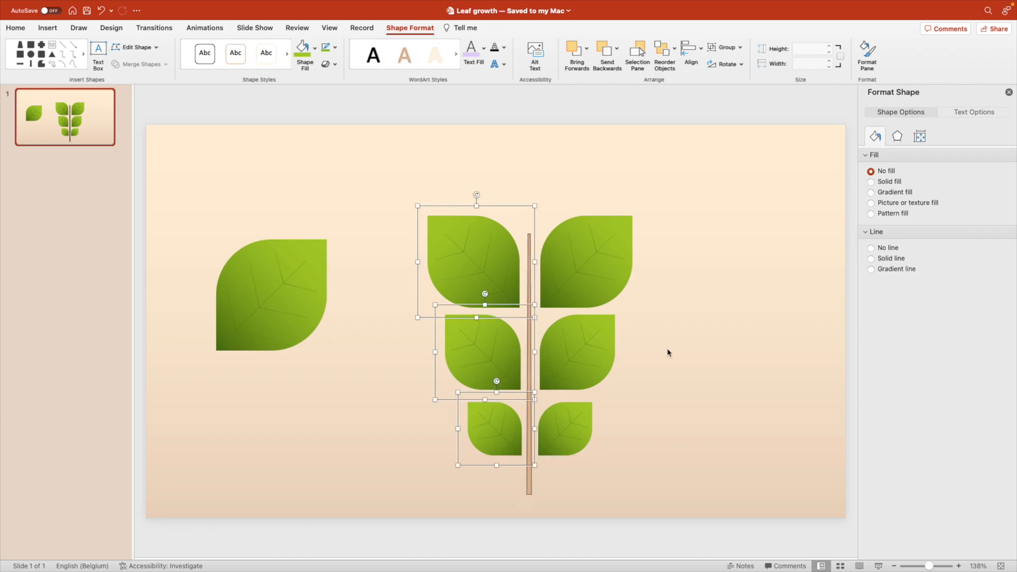
click(493, 428)
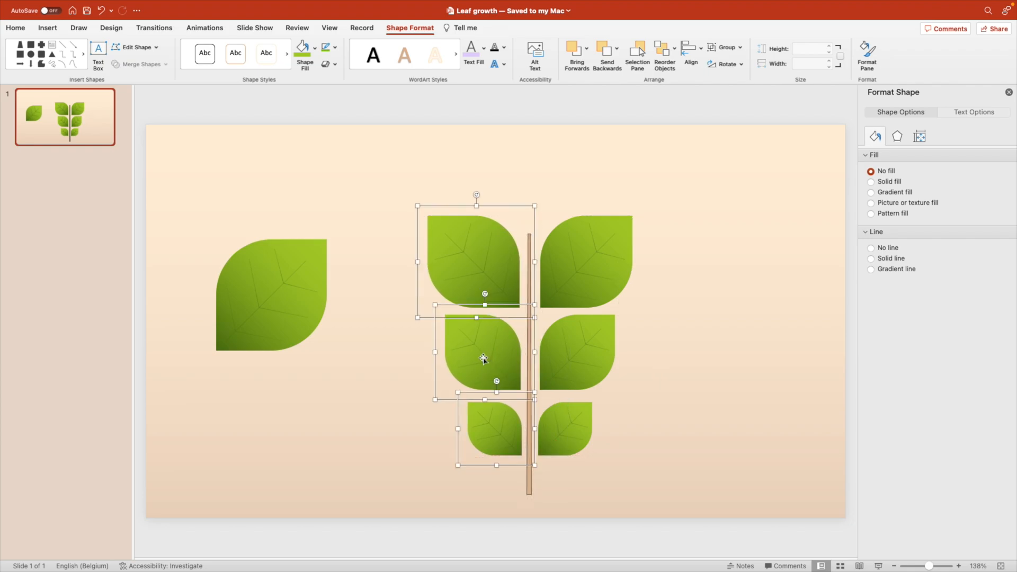
Remove the outline from the brown stem.
click(337, 49)
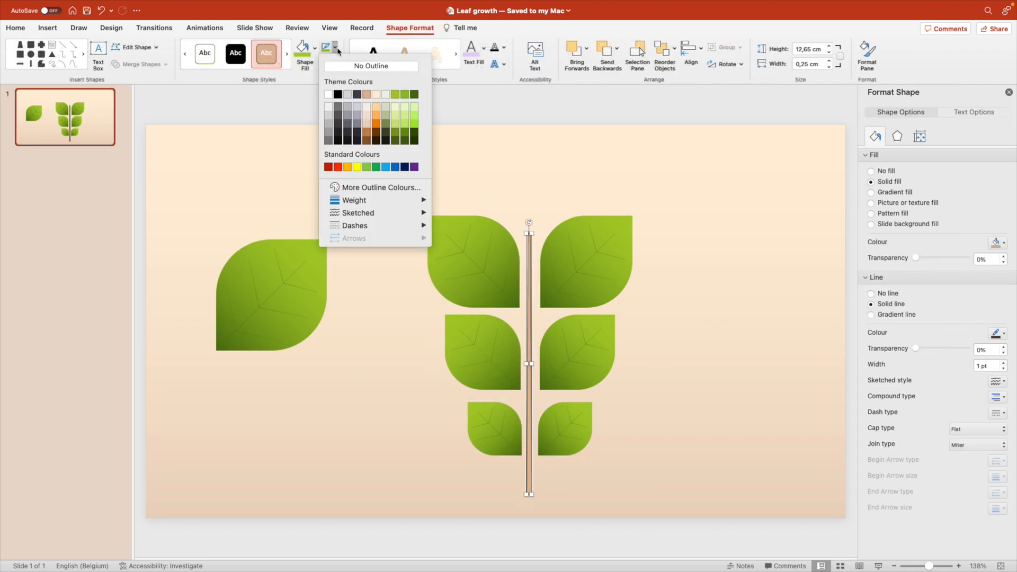
click(337, 48)
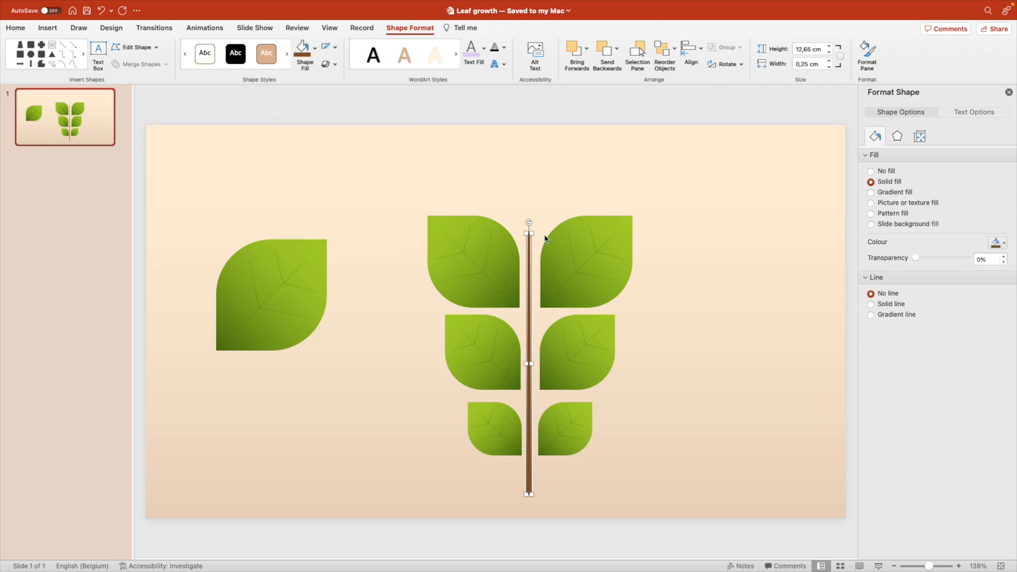
click(269, 296)
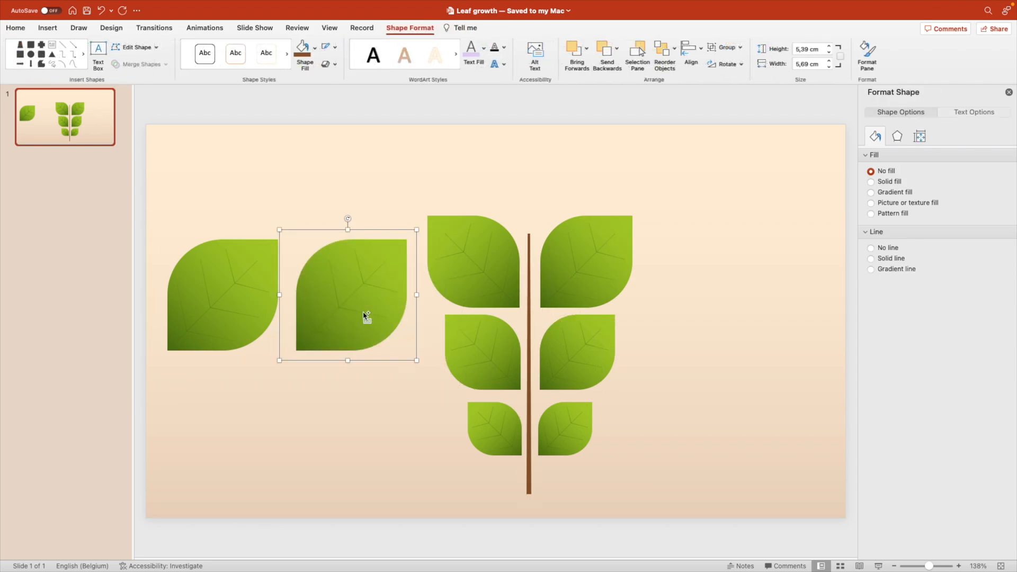
Place a copied leaf atop the stem, ungroup the plant and select the spare left leaf for deletion.
drag(348, 218, 298, 225)
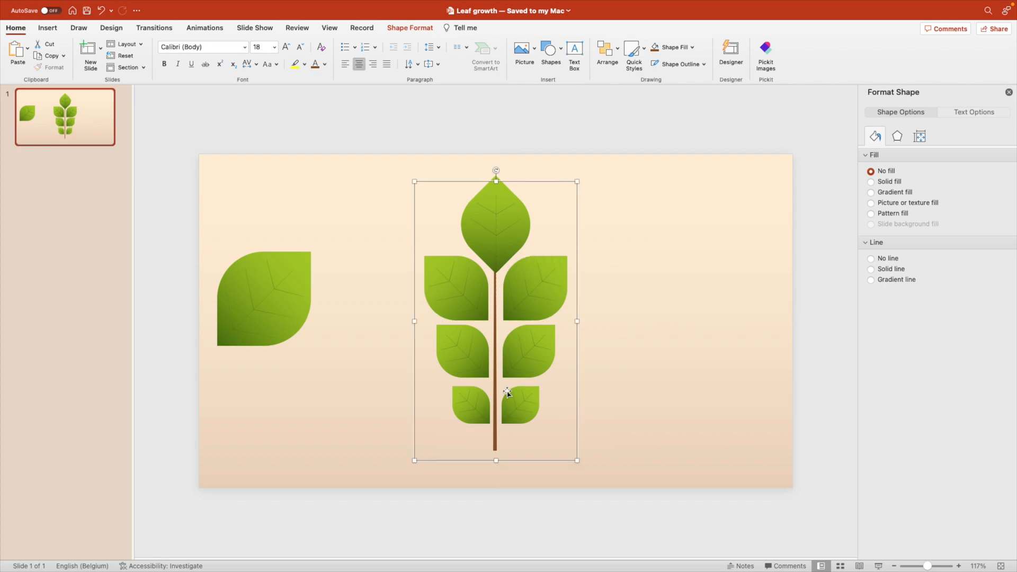
mouse_move(483, 240)
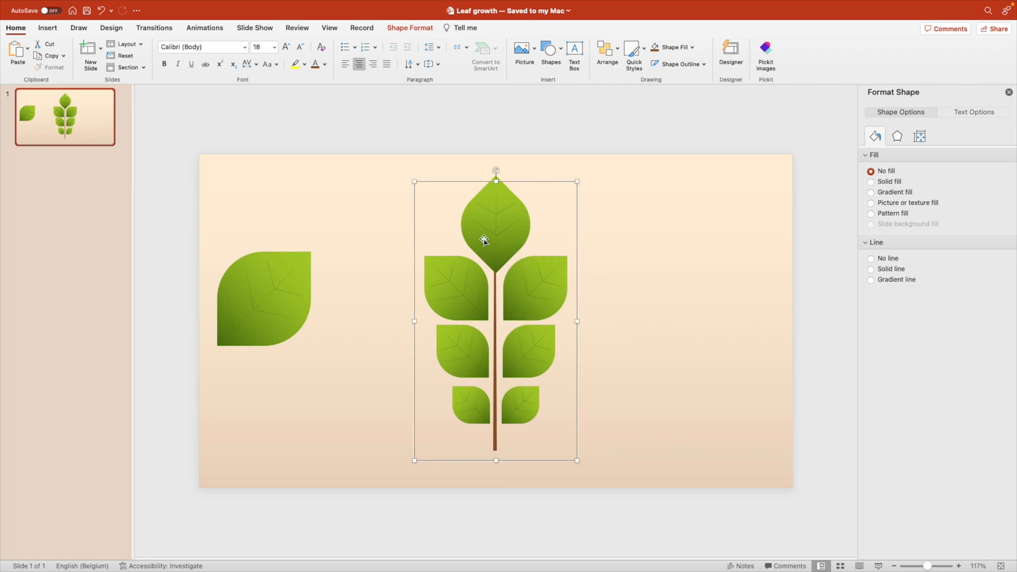
right_click(483, 240)
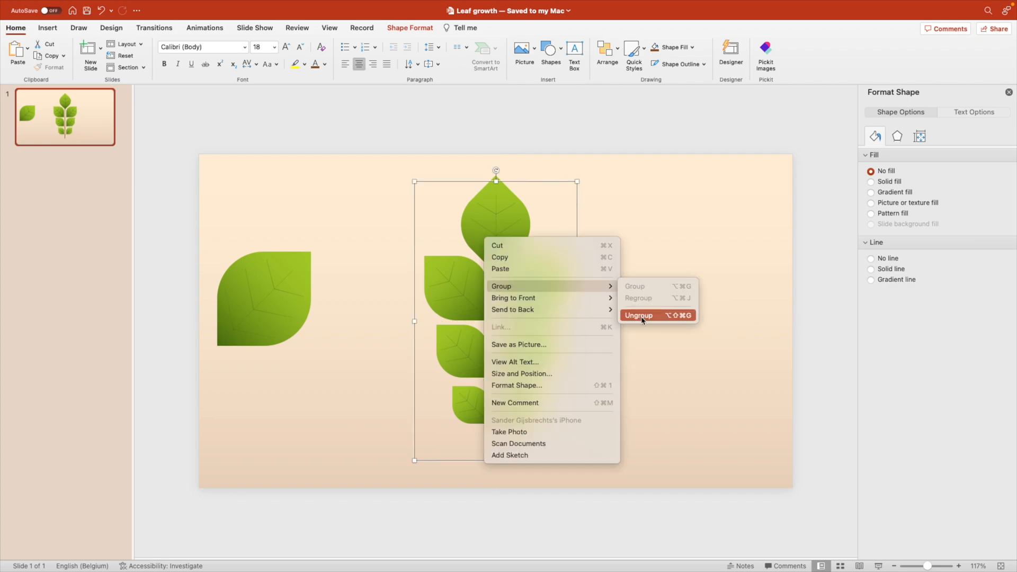
click(638, 315)
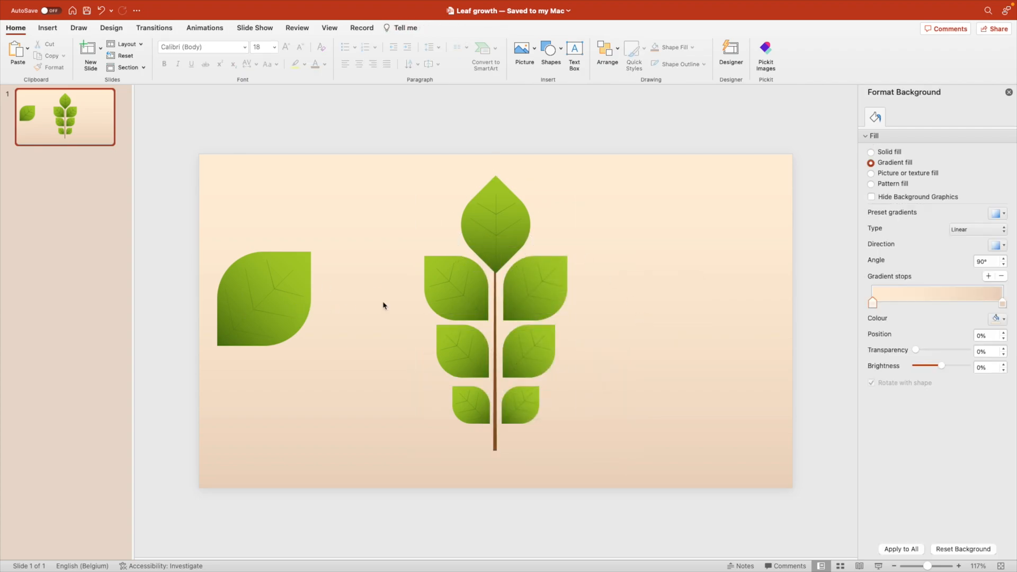
click(263, 299)
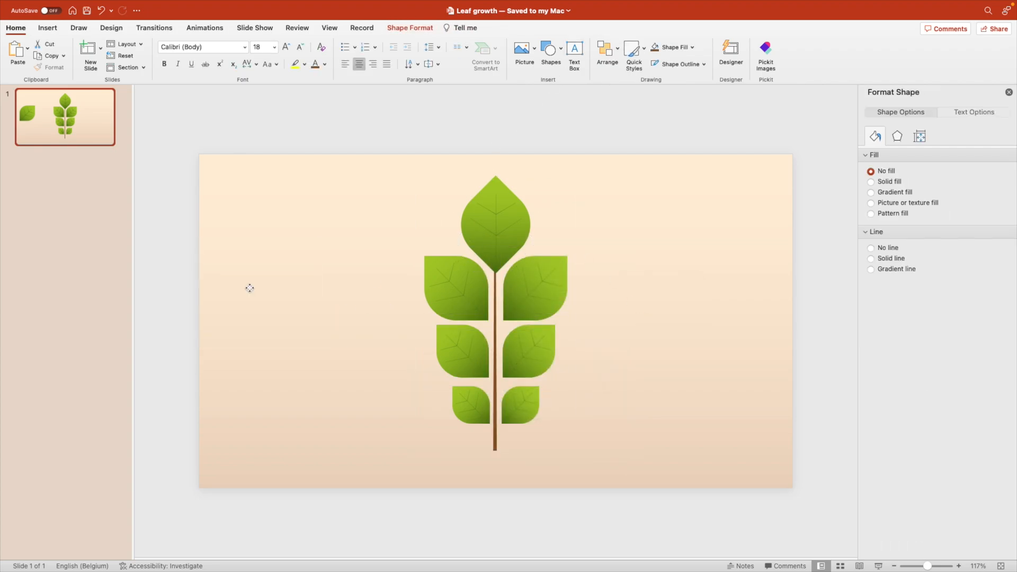
Insert a wide oval along the slide bottom and fill it dark brown as ground.
click(551, 52)
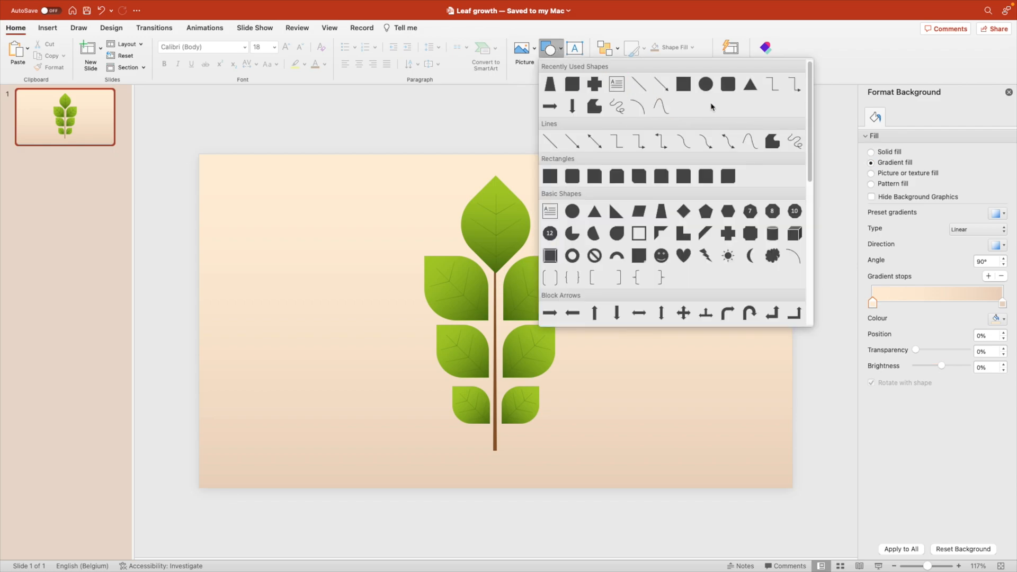
mouse_move(705, 84)
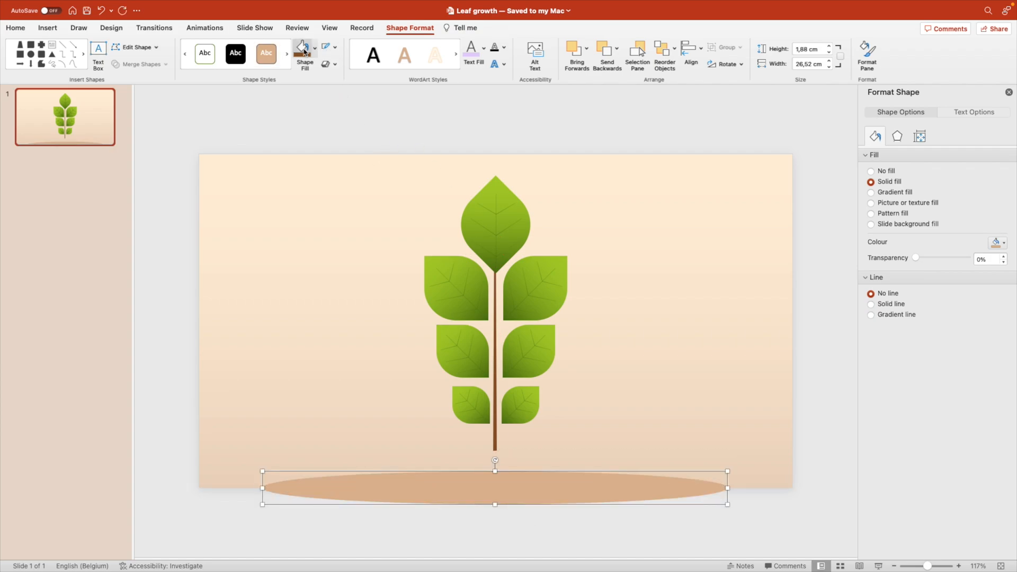
click(303, 53)
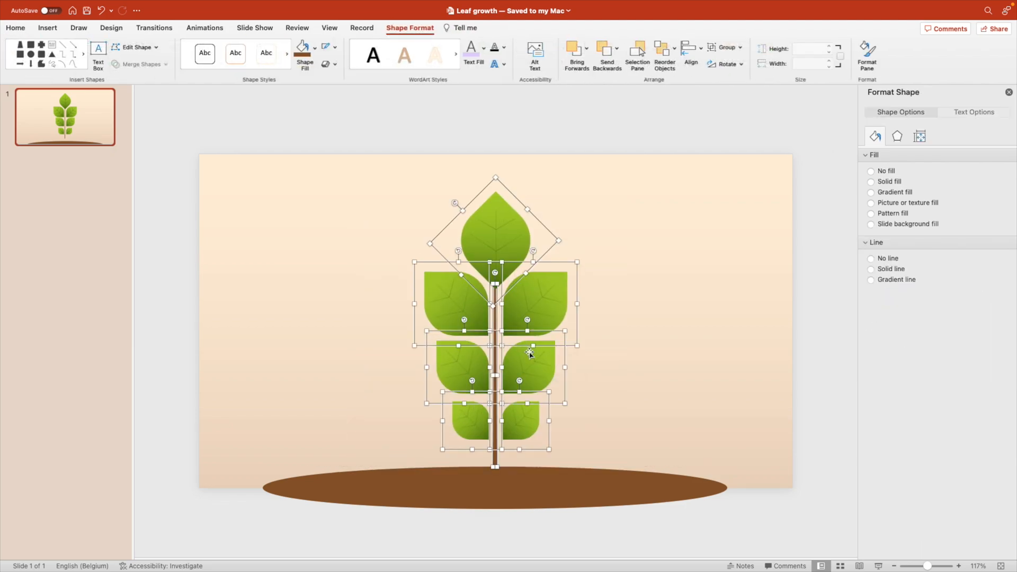
Widen the ground with extra ovals and stand smaller plant copies at the left and right.
click(546, 488)
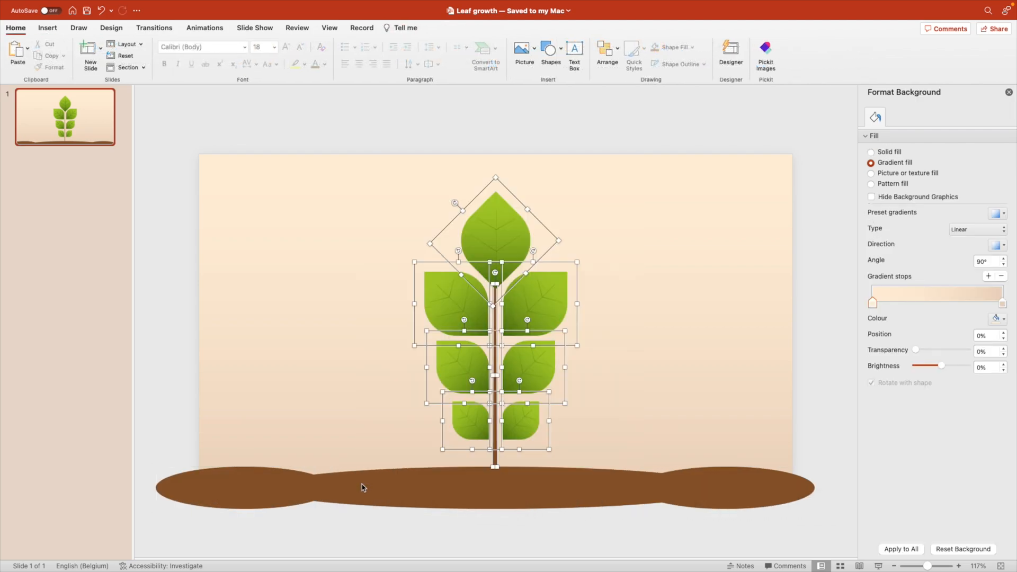
click(509, 364)
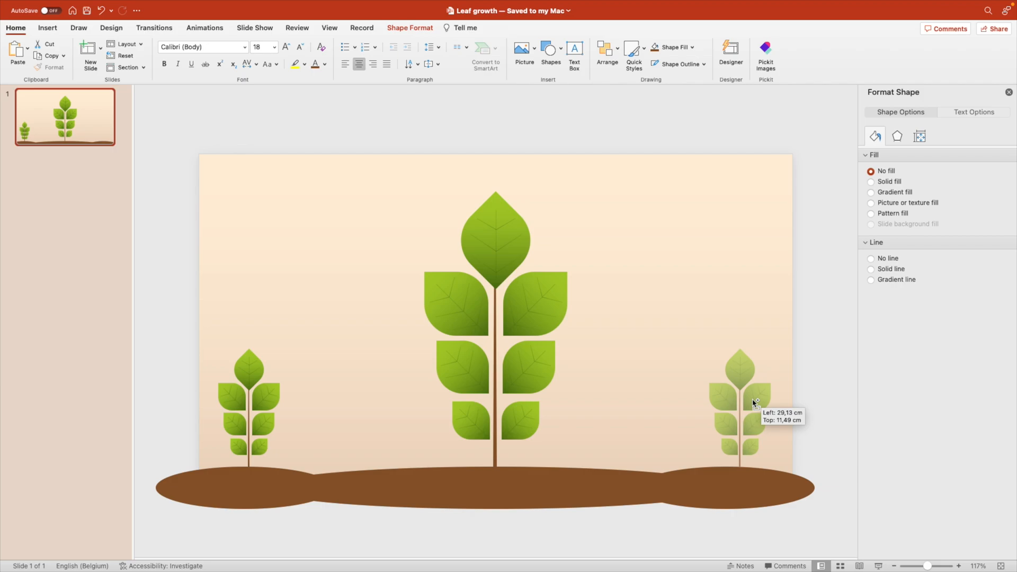
click(599, 171)
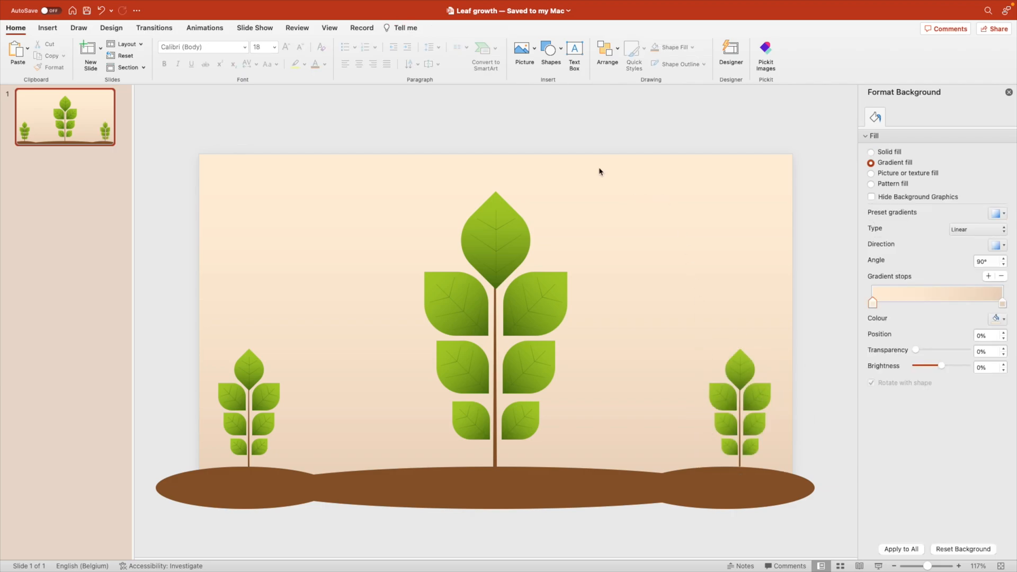
mouse_move(595, 278)
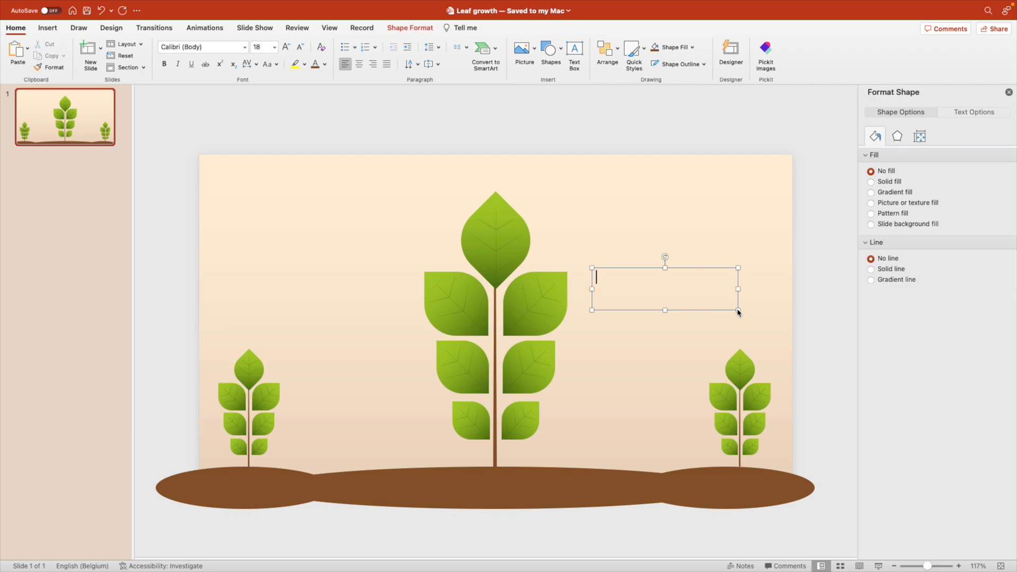
Add the heading '01 LOREM IPSUM' and set it in Avenir Next Bold.
text(01 LORE)
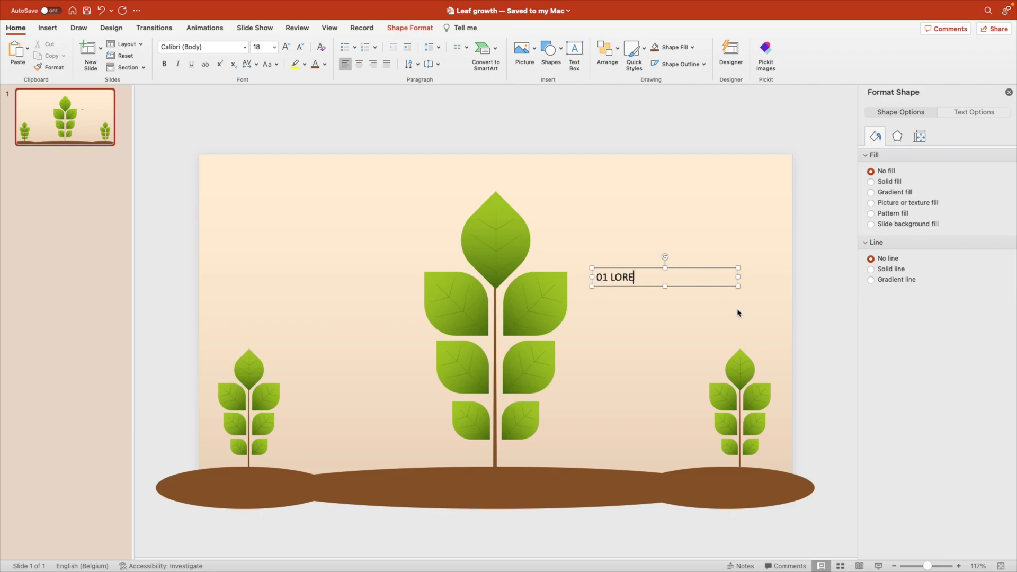
text(M IPSUM)
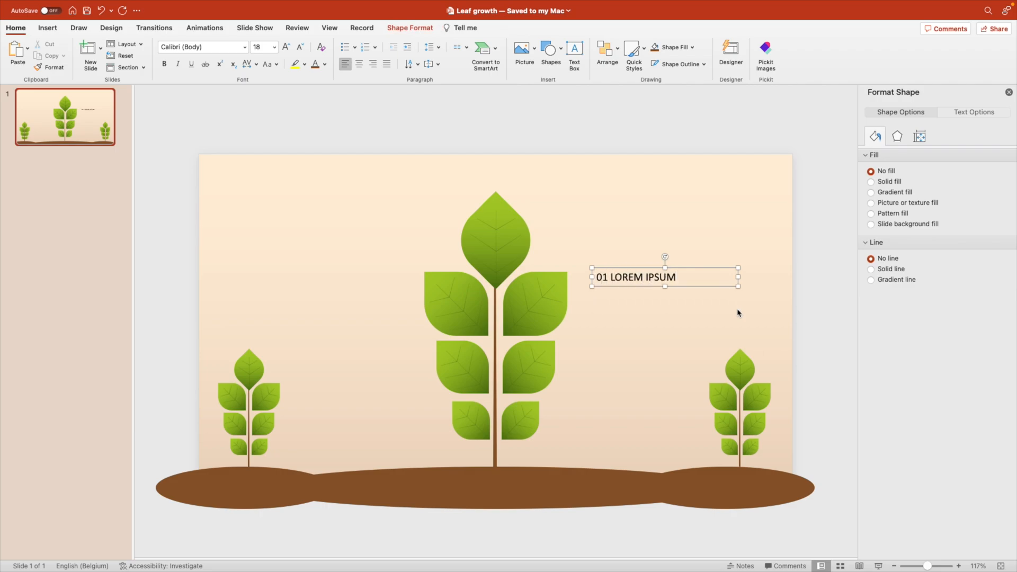
triple_click(636, 277)
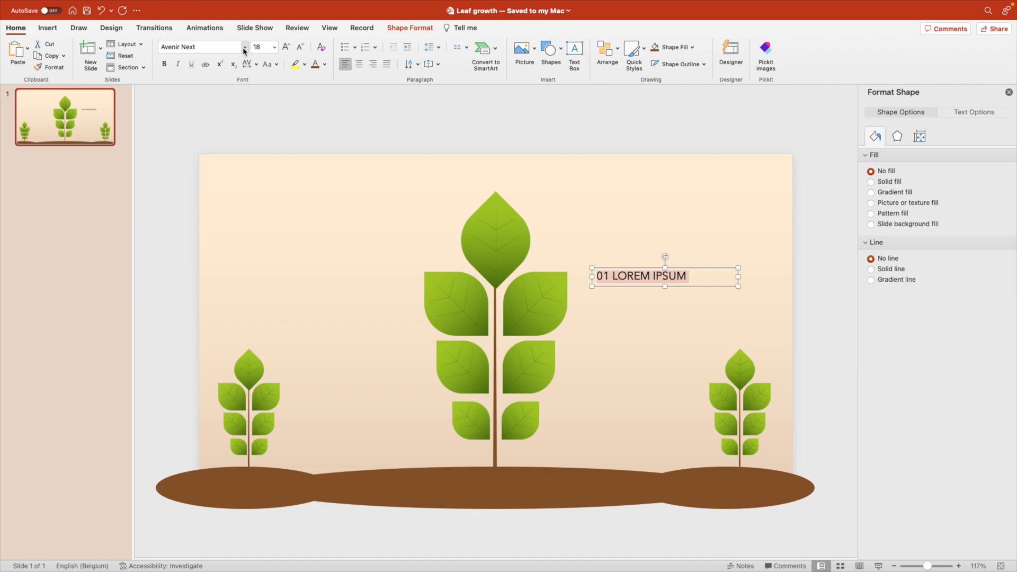
click(245, 46)
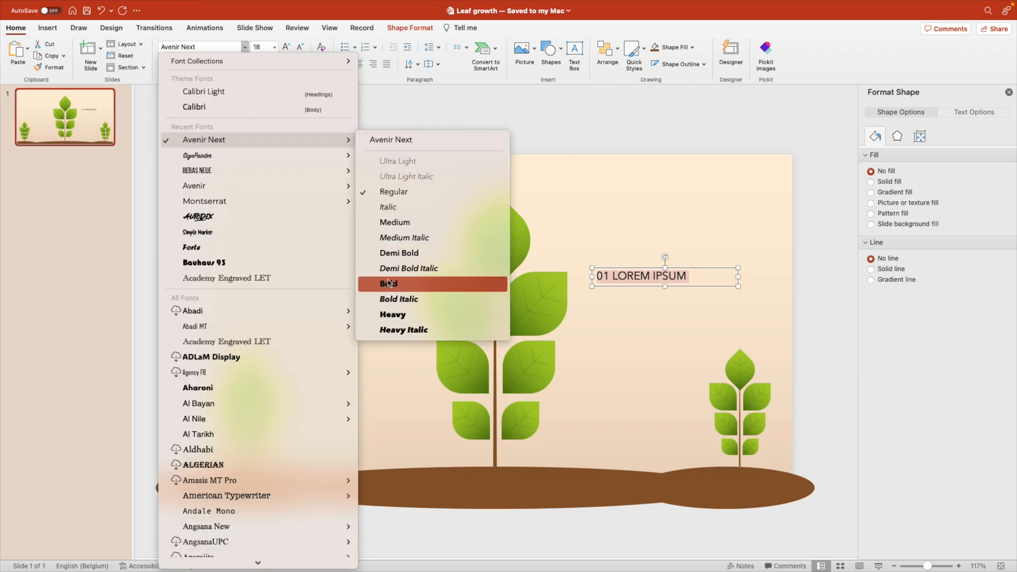
click(388, 284)
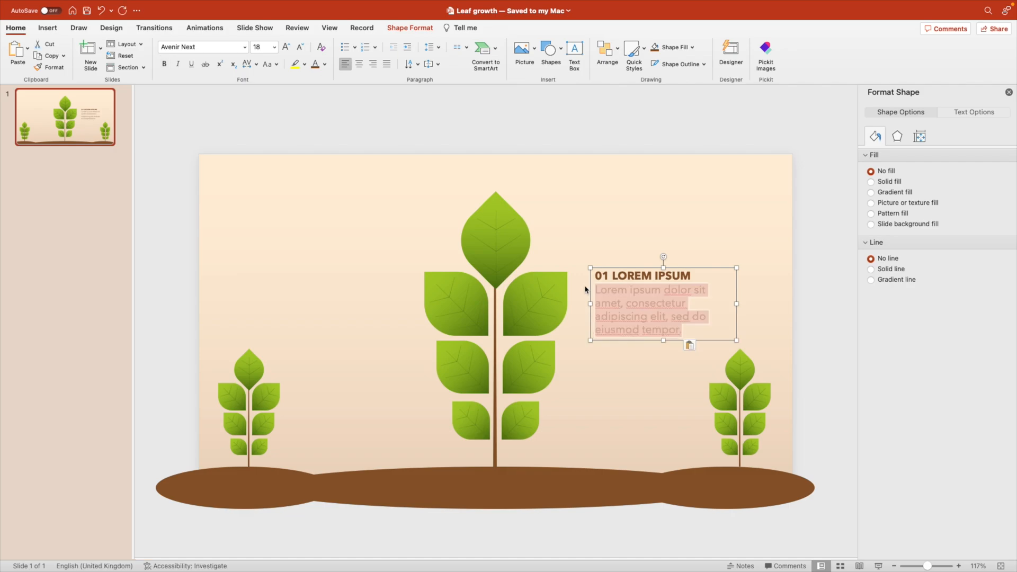
Review the text block and enlarge its text.
click(299, 48)
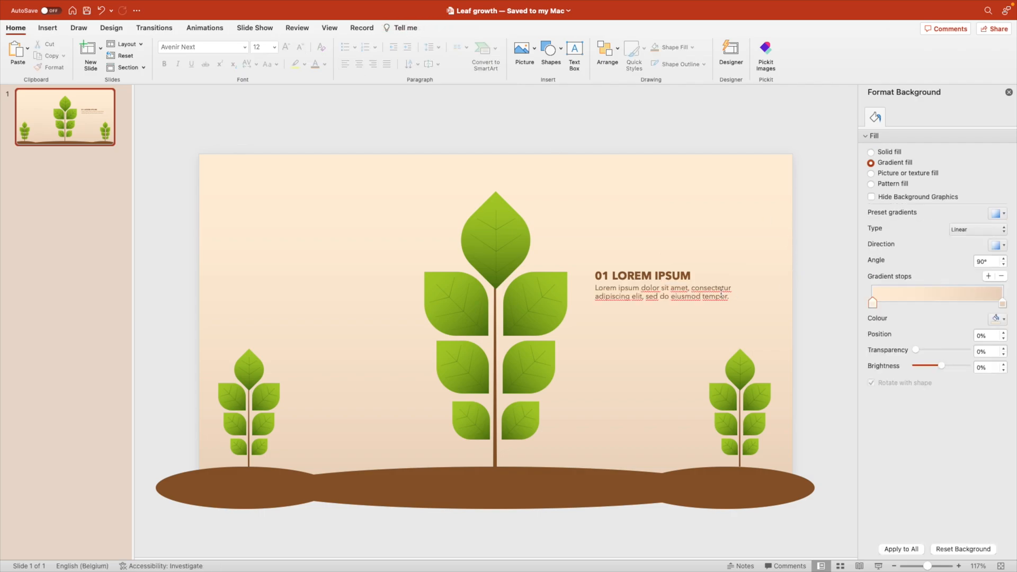
click(661, 285)
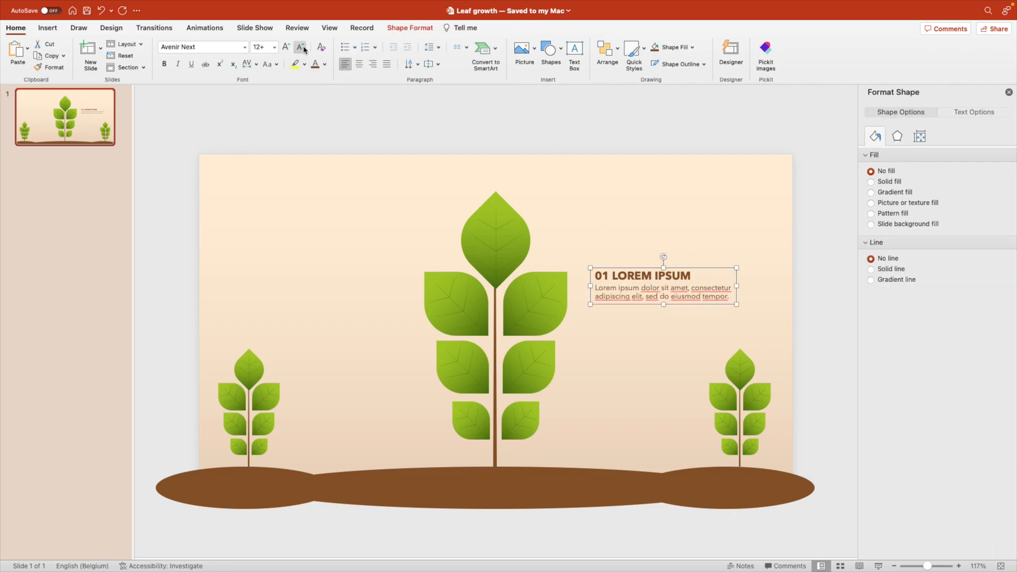
click(299, 47)
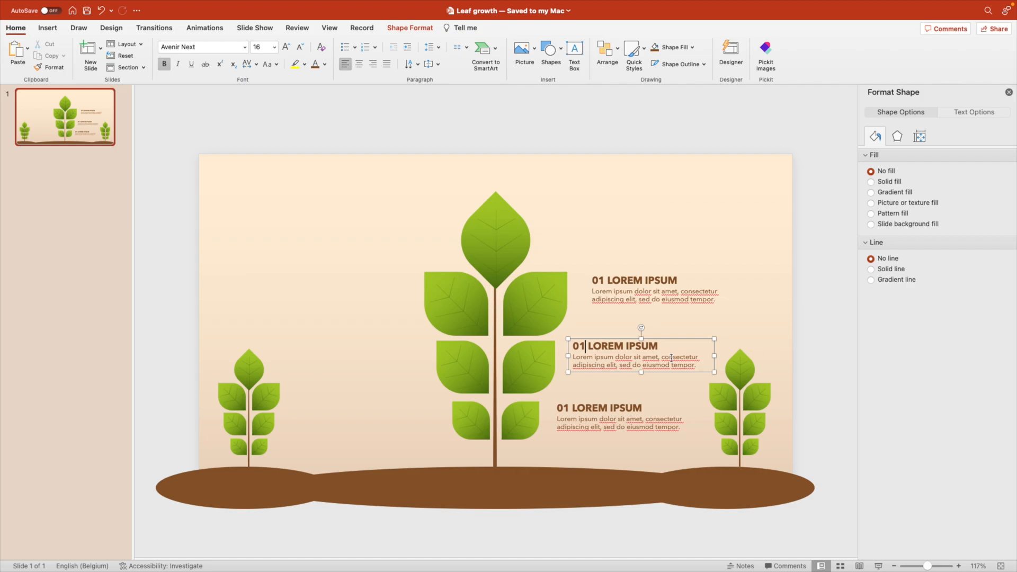
mouse_move(734, 277)
text(2)
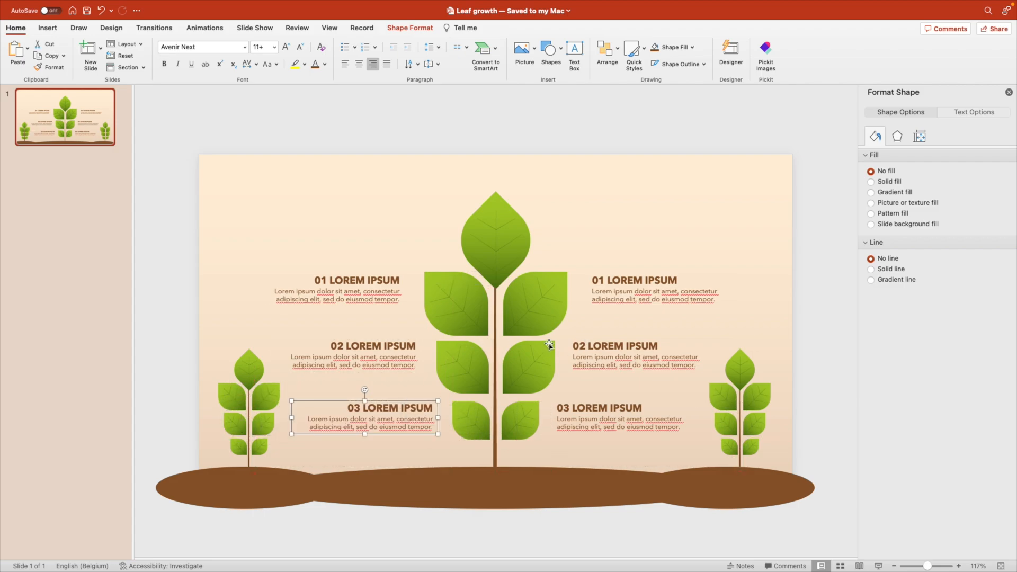
mouse_move(573, 405)
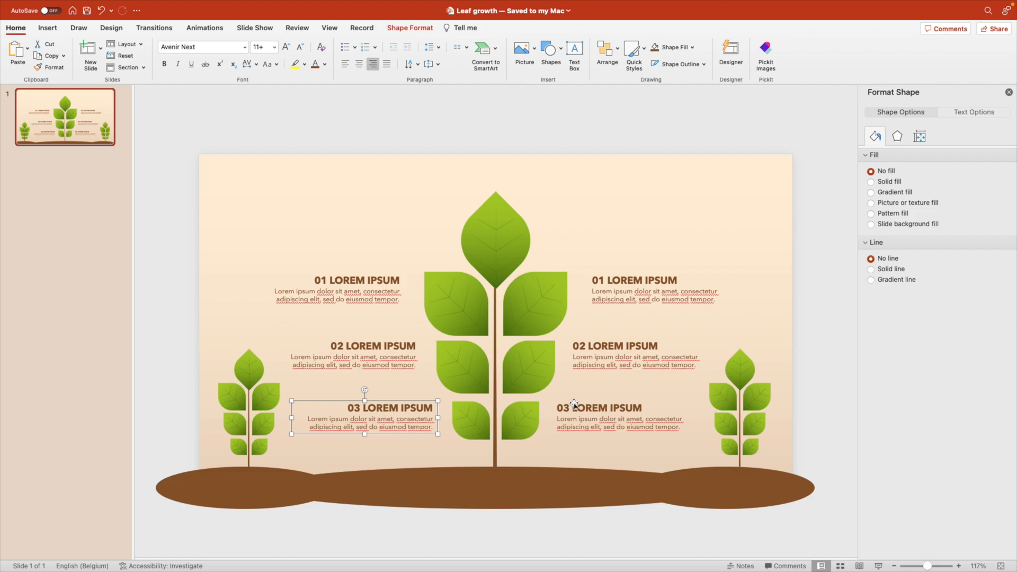
Renumber the right-hand headings from 01–03 to 04, 05 and 06.
click(520, 193)
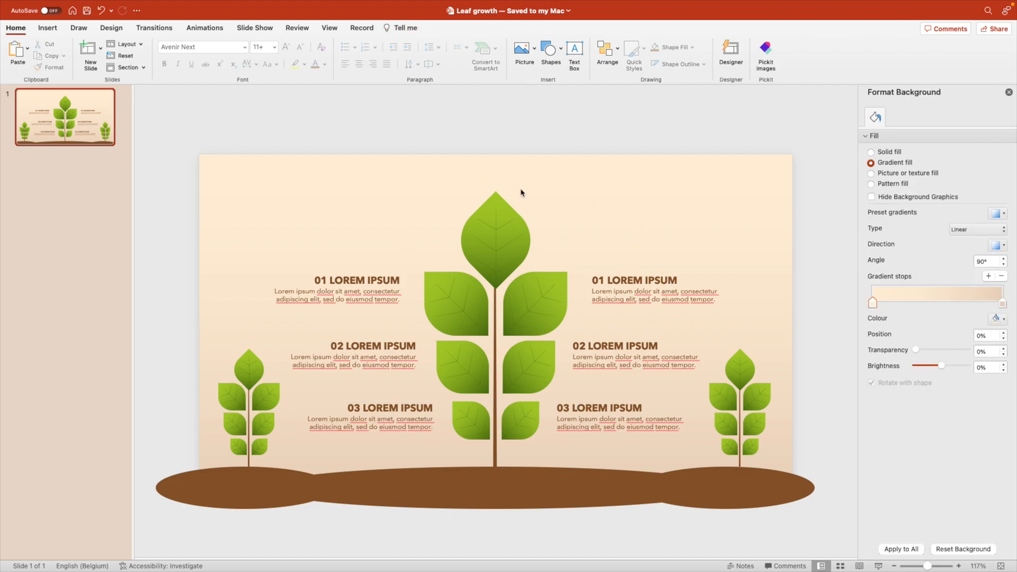
mouse_move(666, 232)
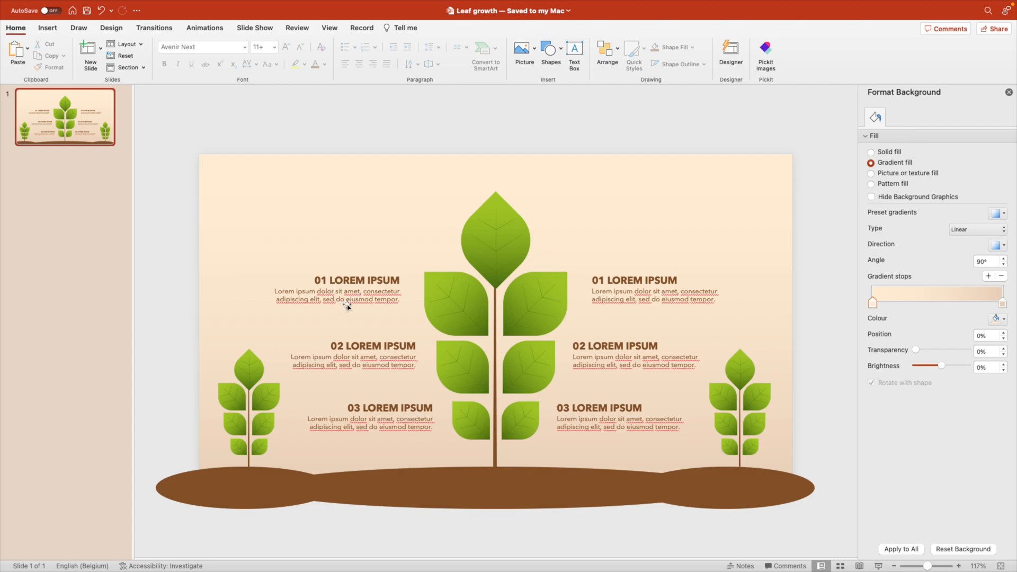
click(636, 279)
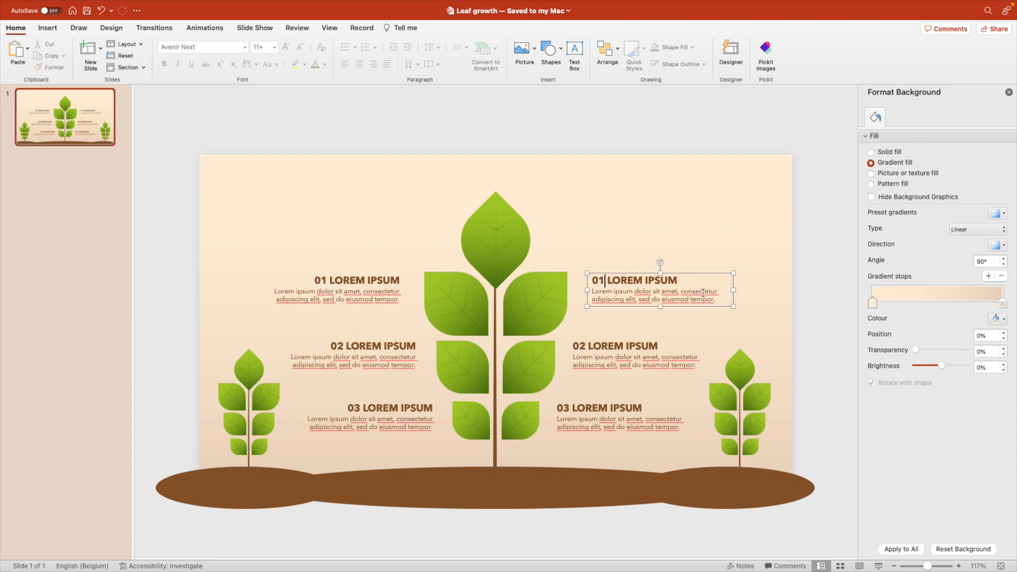
click(641, 355)
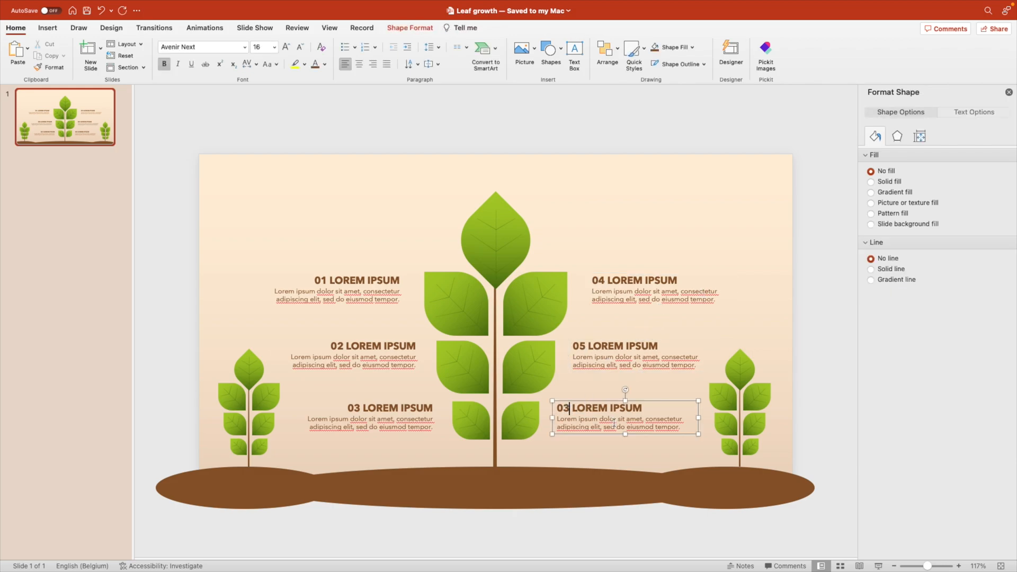
click(388, 325)
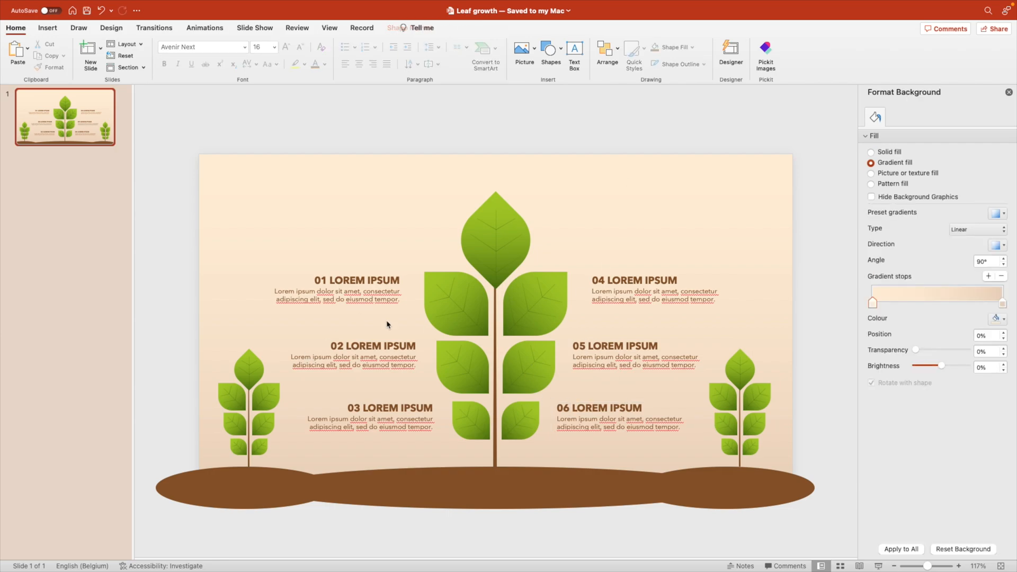
Add a 'YOUR' text box in the title font and place it above the left blocks.
drag(300, 184, 431, 219)
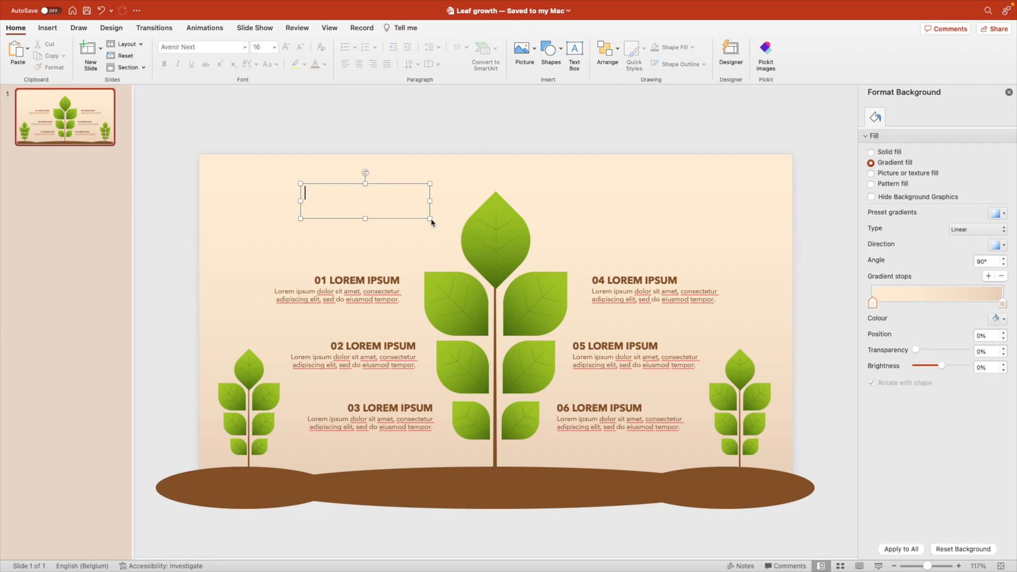
click(365, 201)
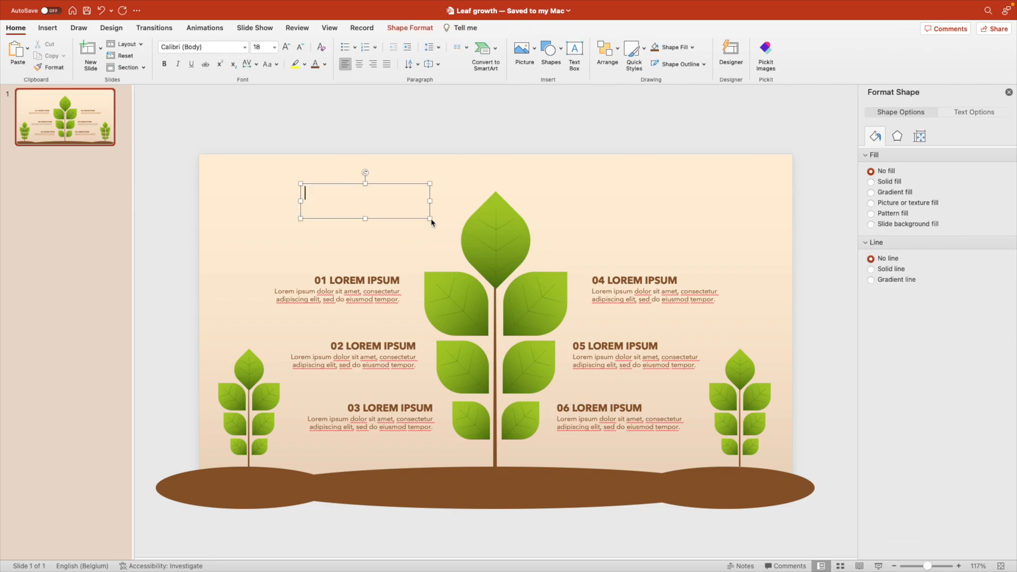
text(YOUR)
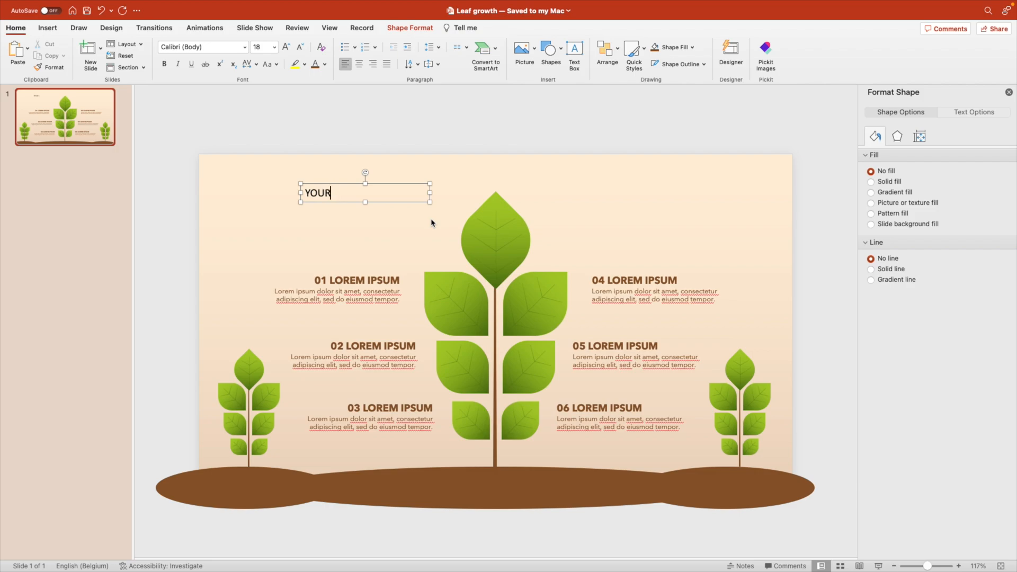
click(202, 46)
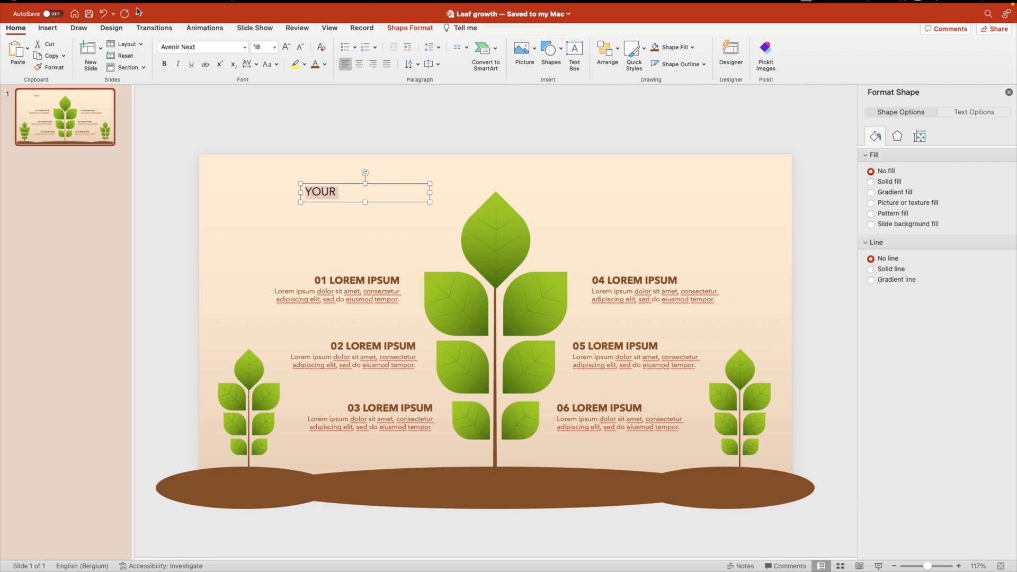
click(199, 46)
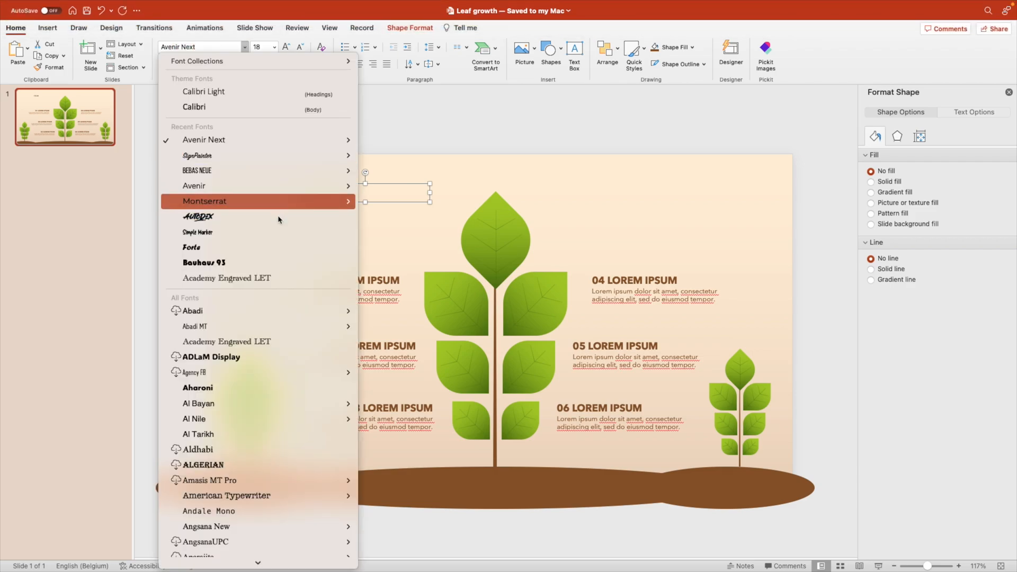
click(193, 185)
text(YOUR)
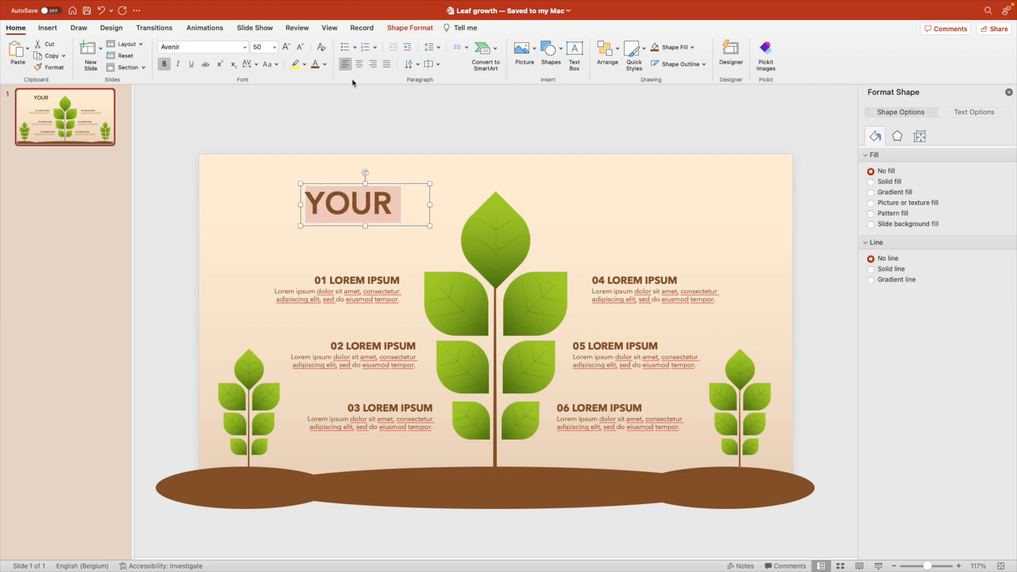
drag(349, 202, 370, 203)
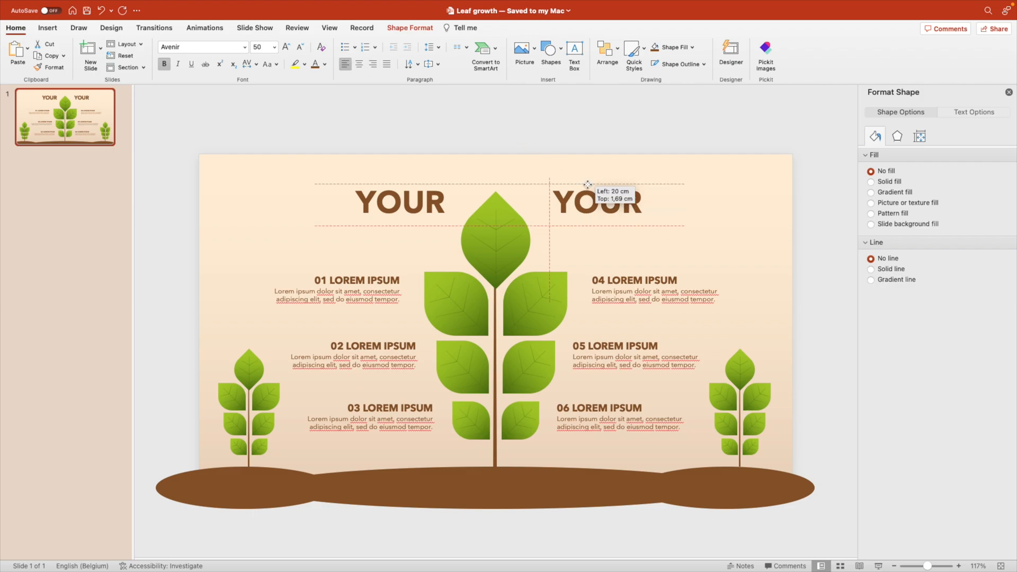
Add the matching 'TITLE' word to the right of the top leaf.
text(TITL)
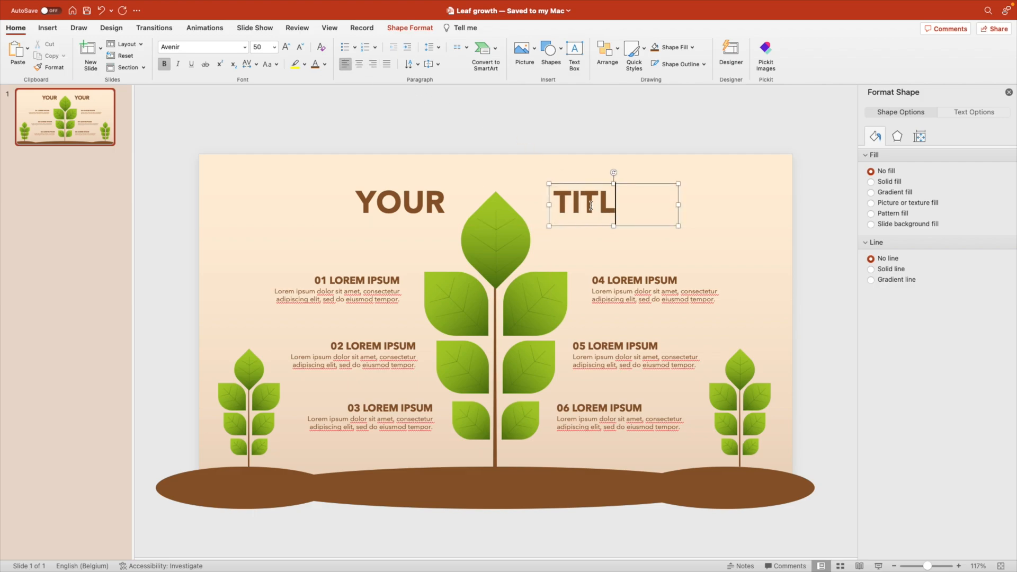
text(E)
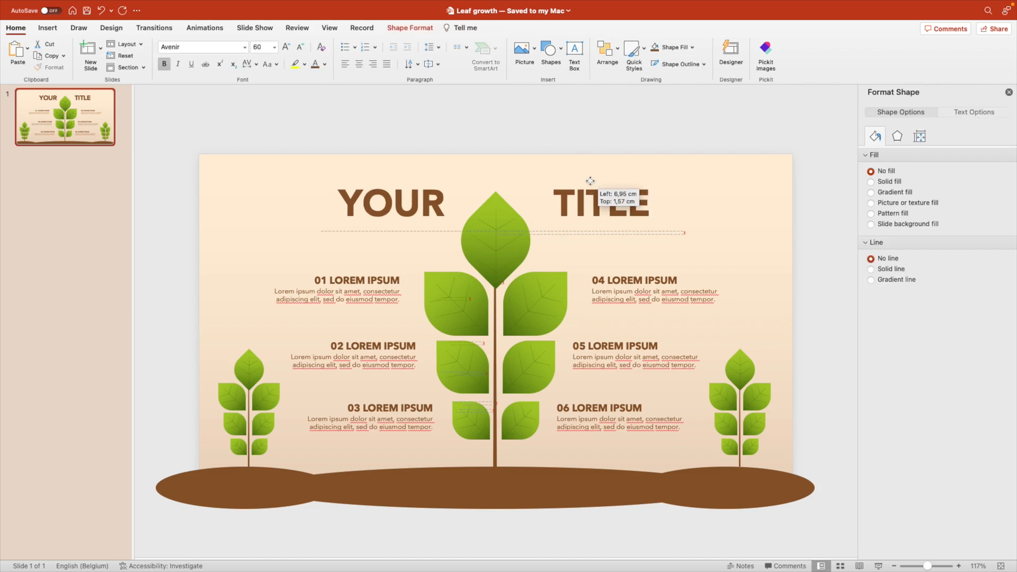
click(610, 266)
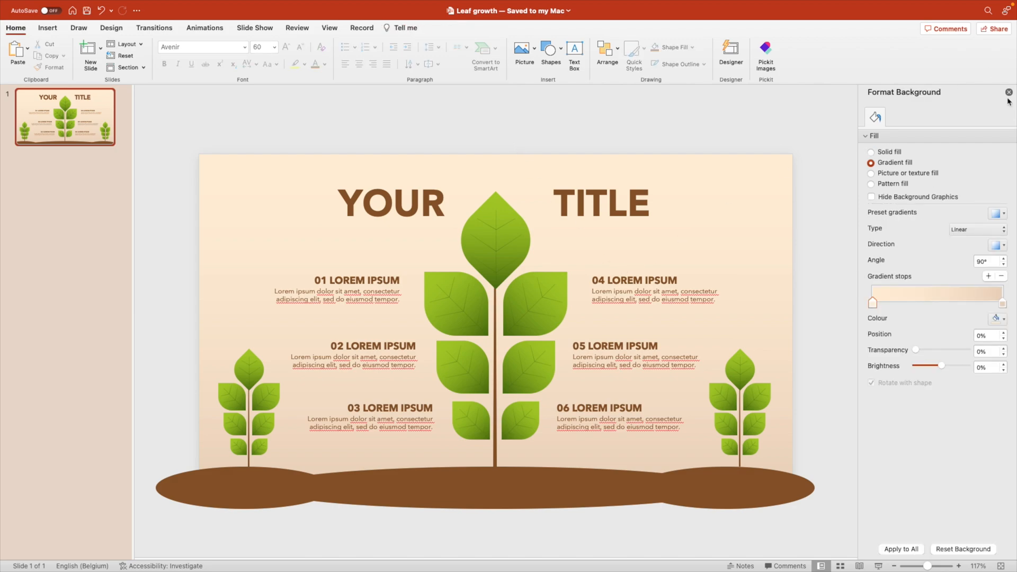
Close the Format Background pane so the slide fills the workspace.
click(1009, 92)
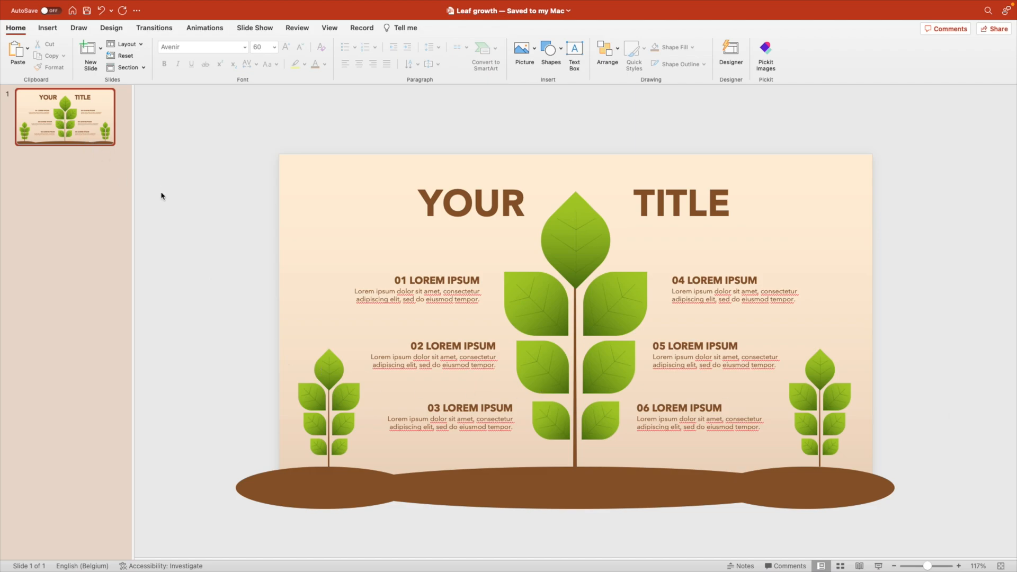
mouse_move(78, 137)
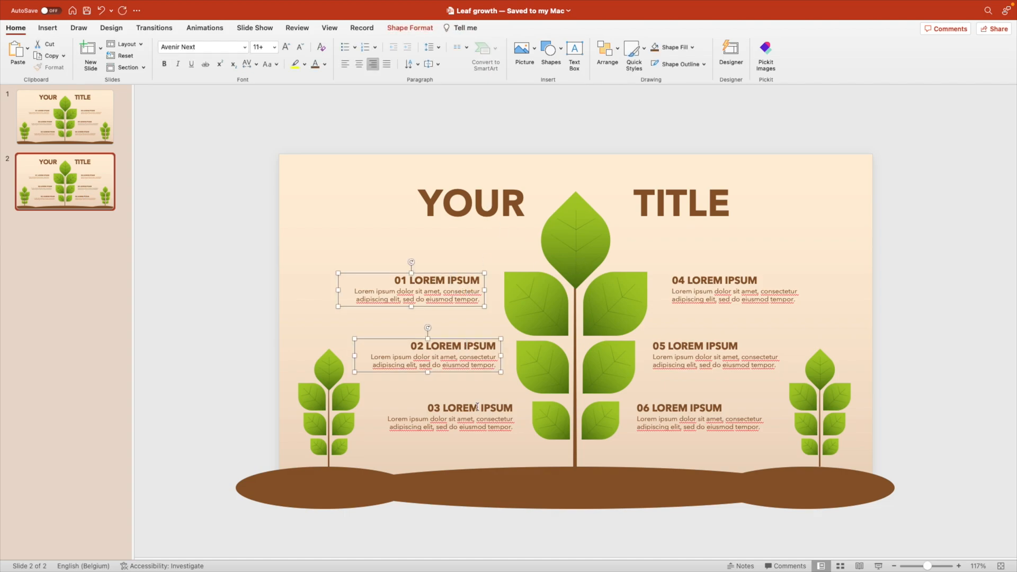
Give the three left text blocks a Fly In entrance from the left.
click(204, 27)
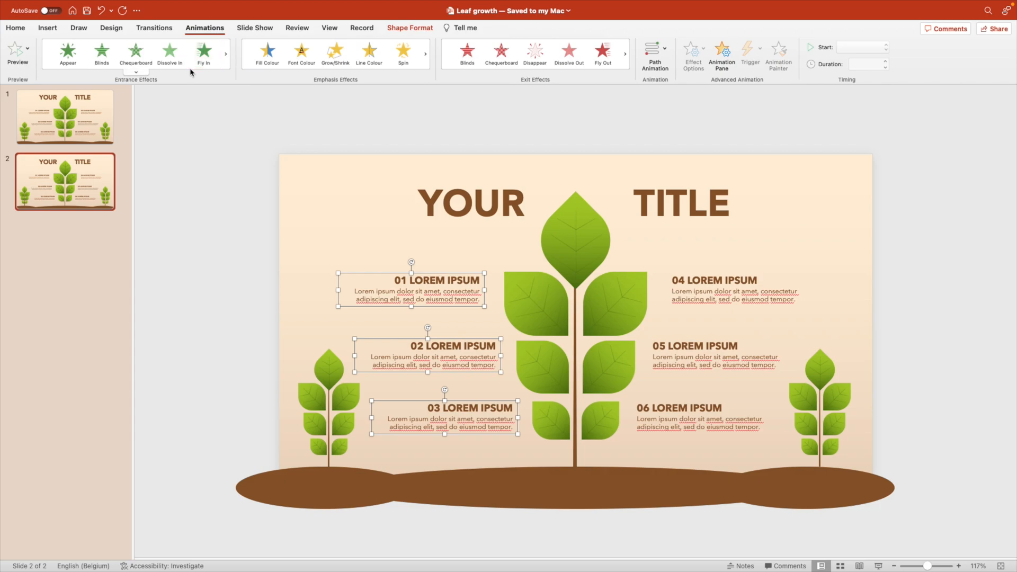
click(203, 53)
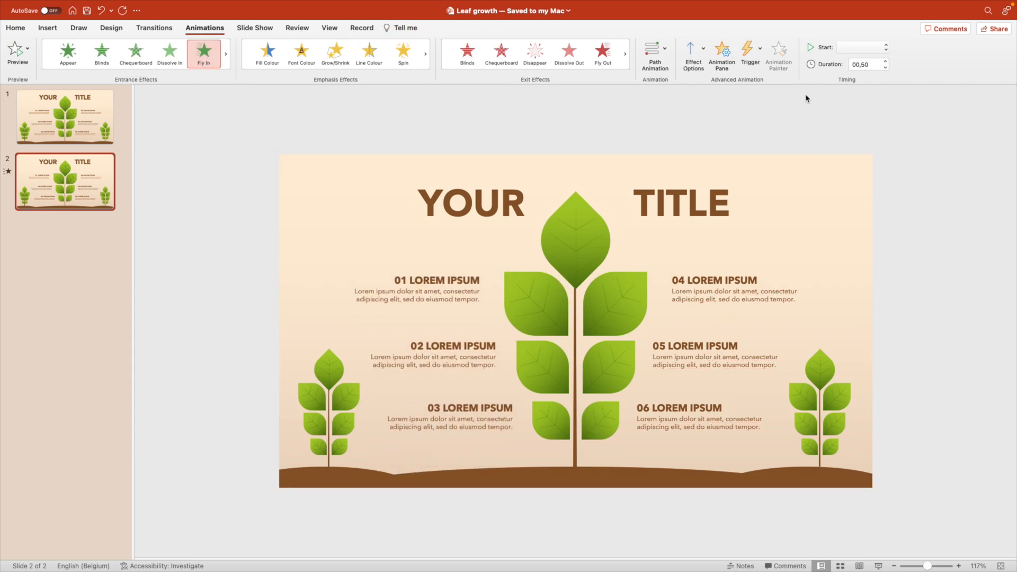
click(693, 48)
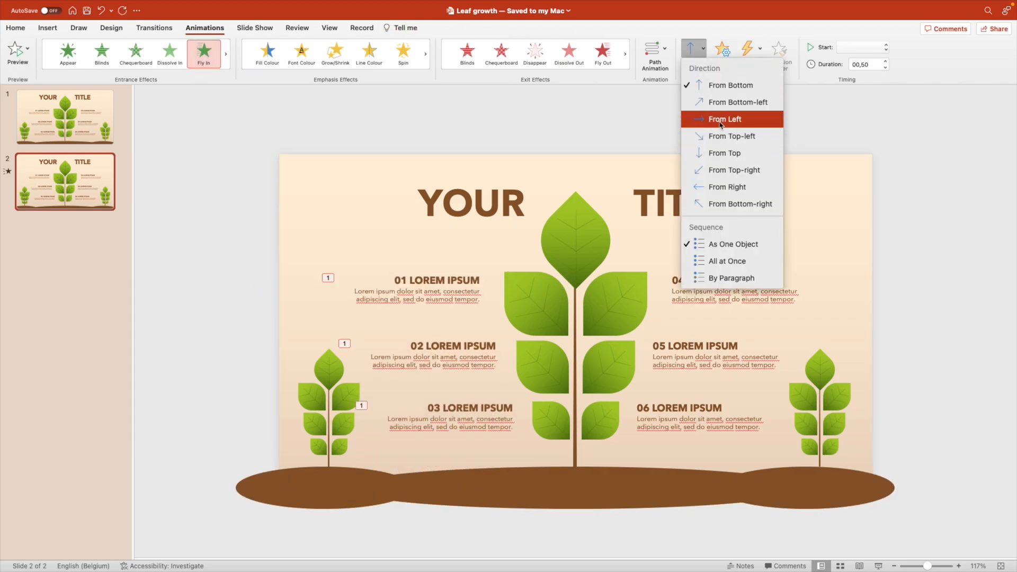
click(725, 119)
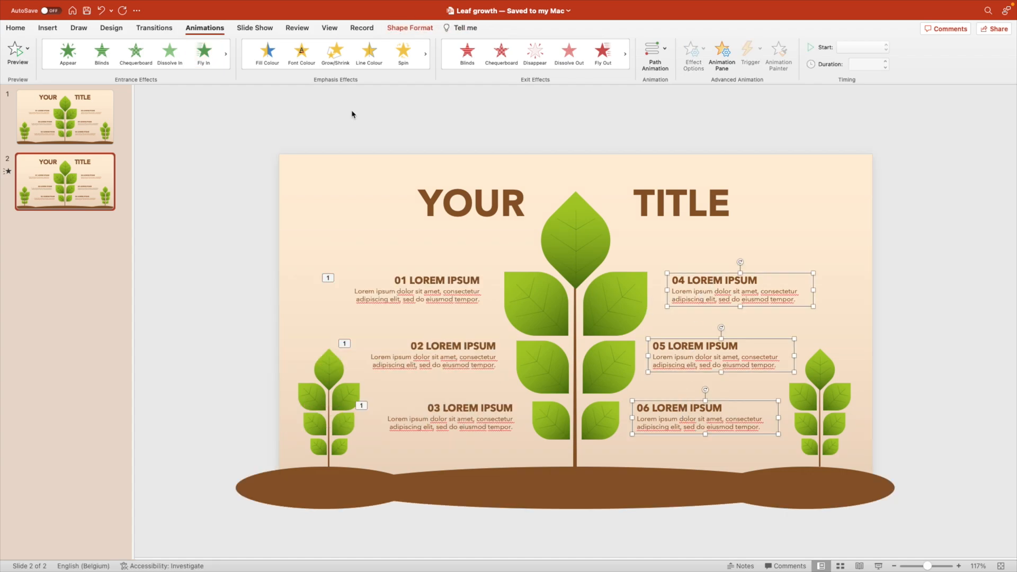
Give the three right text blocks a Fly In entrance with their own direction.
click(204, 53)
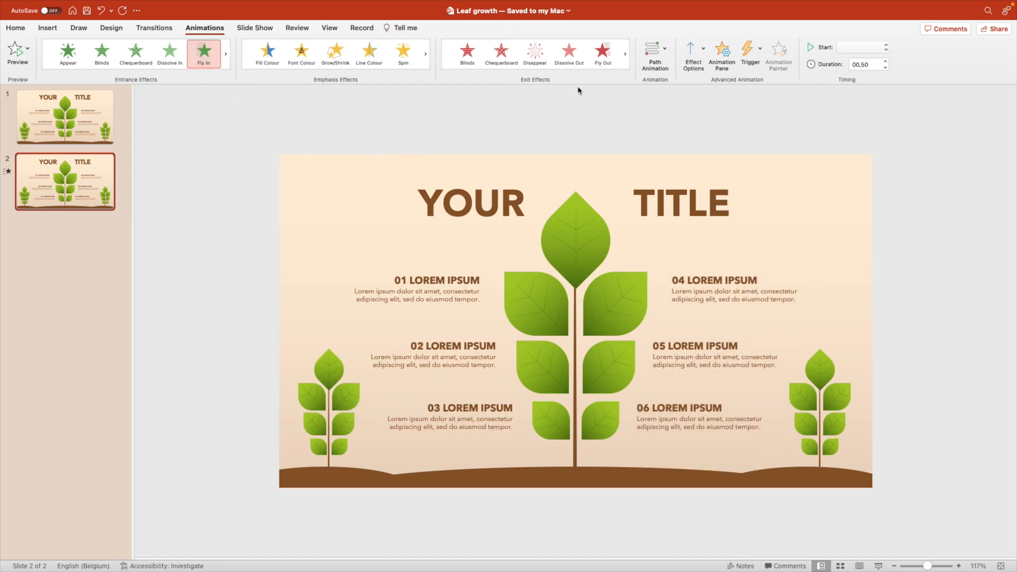
click(691, 51)
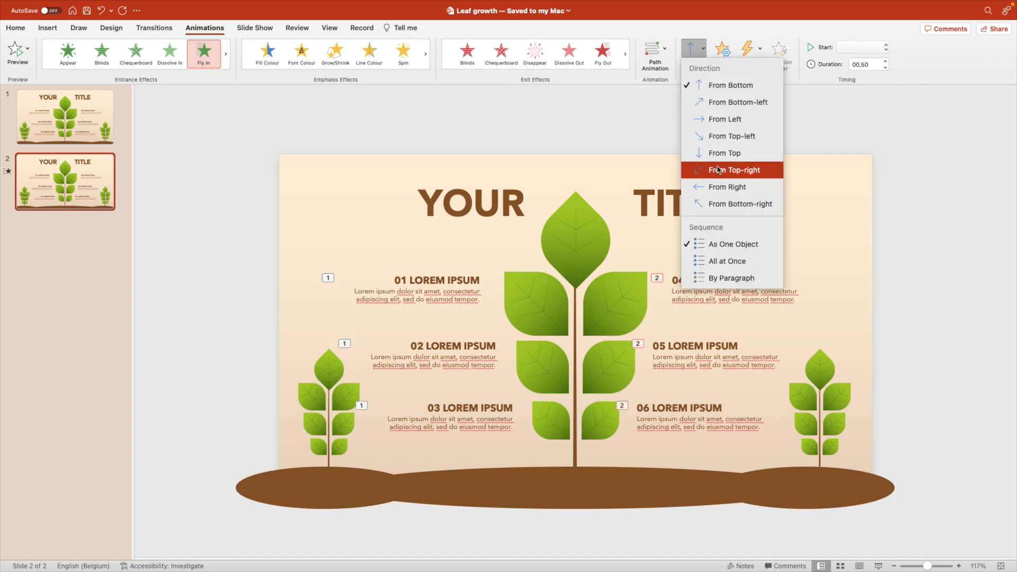
click(725, 187)
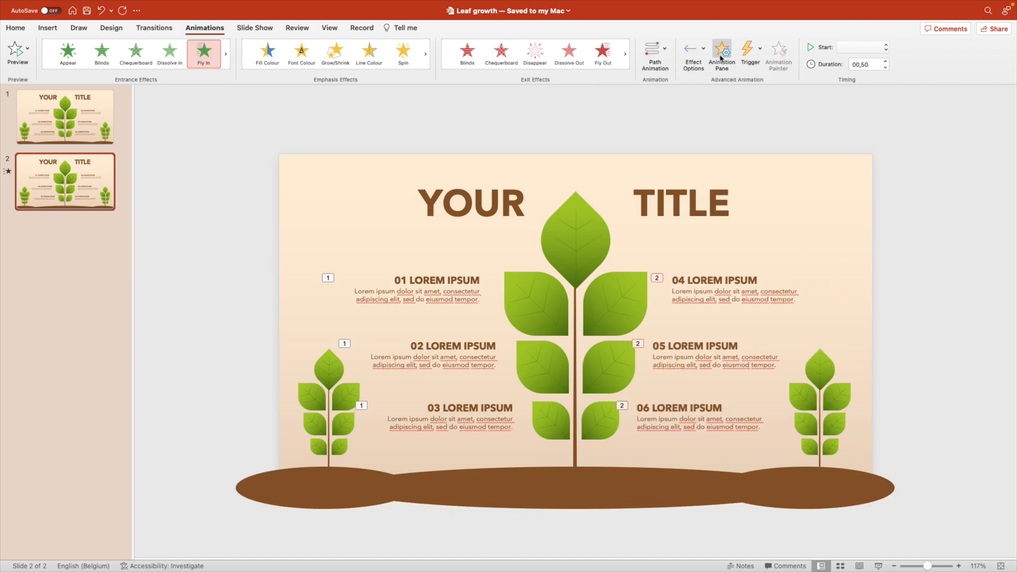
Set animations 01–03 to a smooth 1-second duration in the Animation Pane.
click(722, 51)
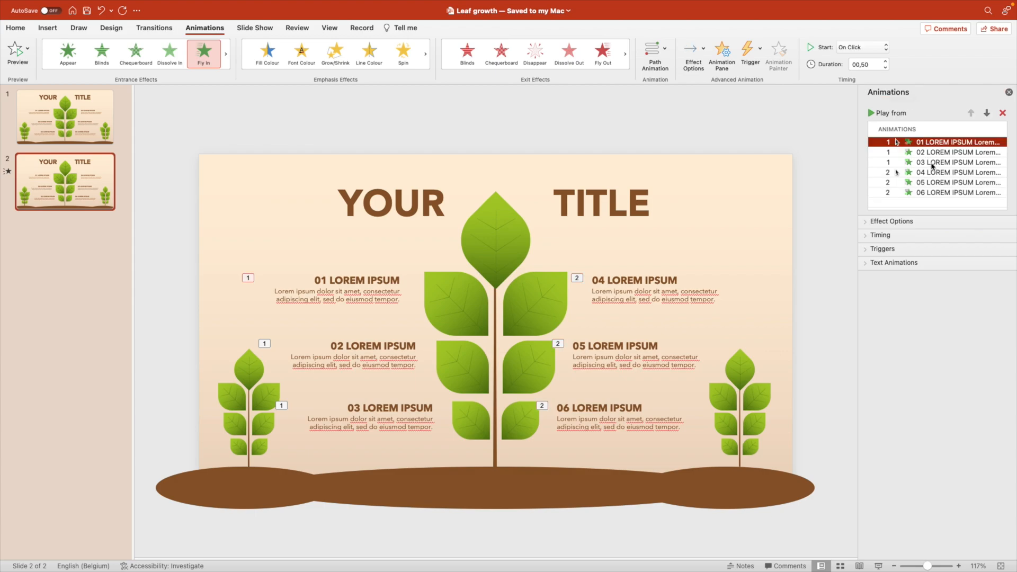
click(891, 221)
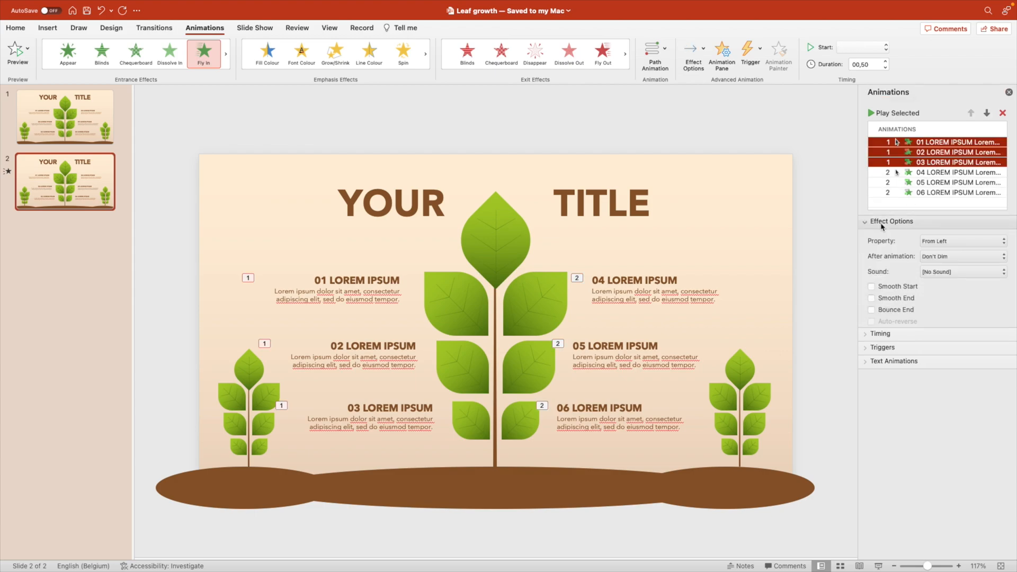
click(880, 336)
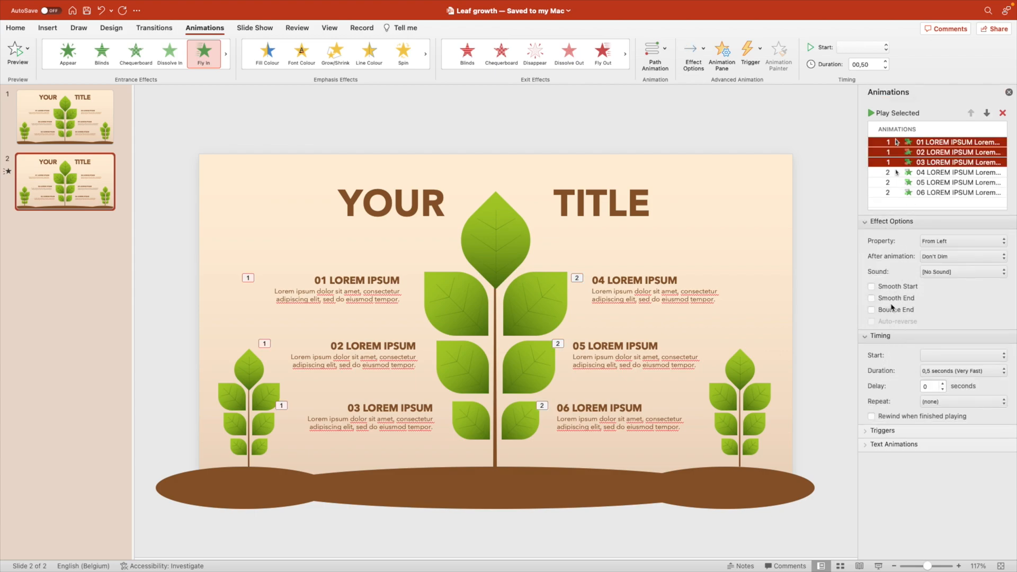
click(871, 298)
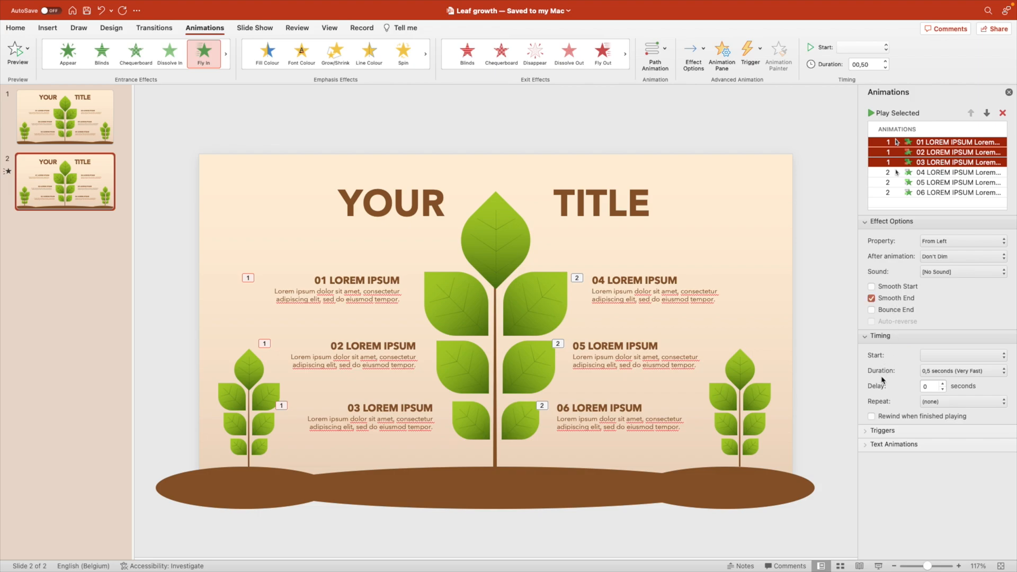
click(963, 371)
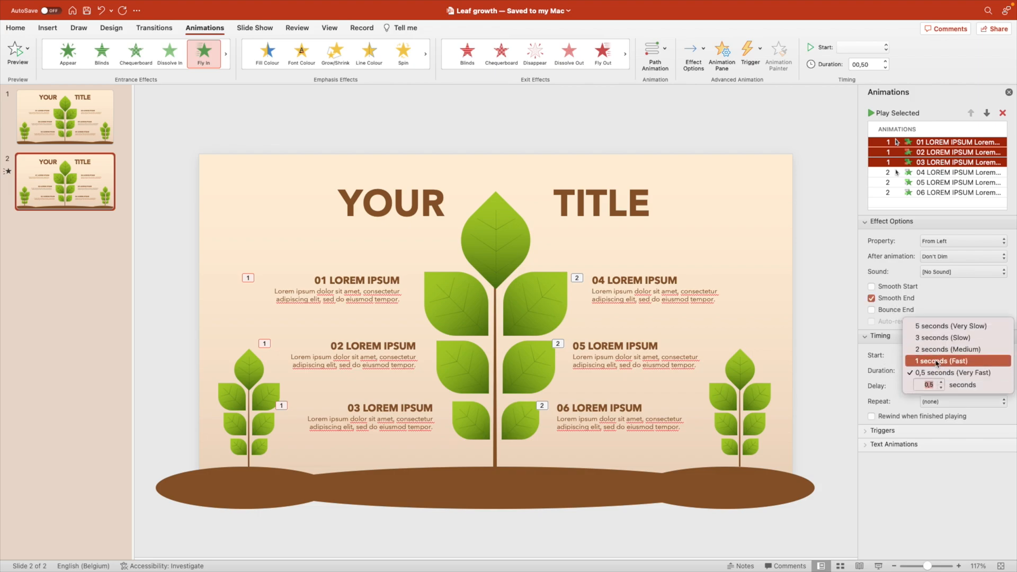
Delay block 02 by 0,2 seconds and block 03 by 0,4 seconds.
click(939, 361)
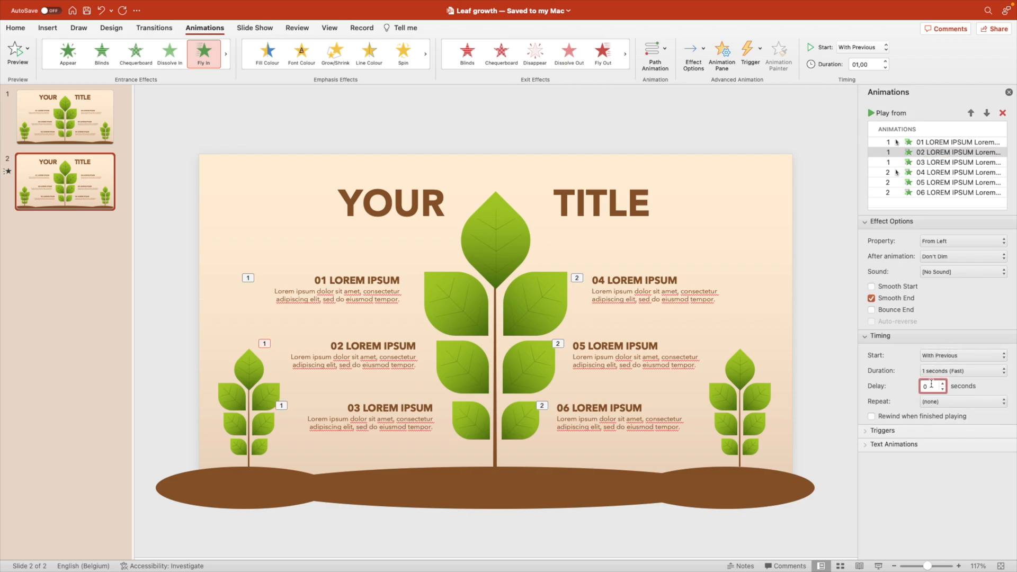
text(0,2)
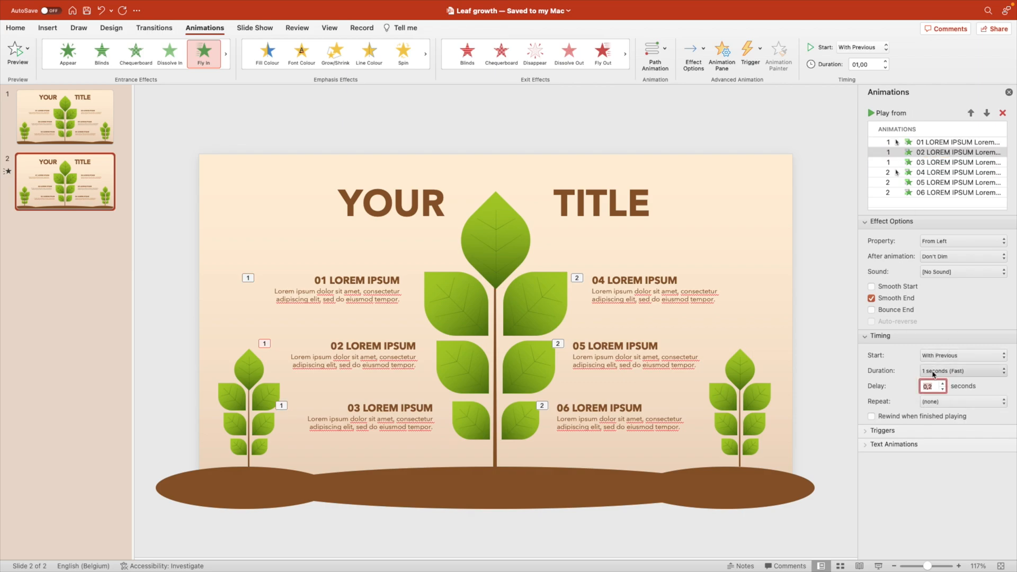
click(956, 162)
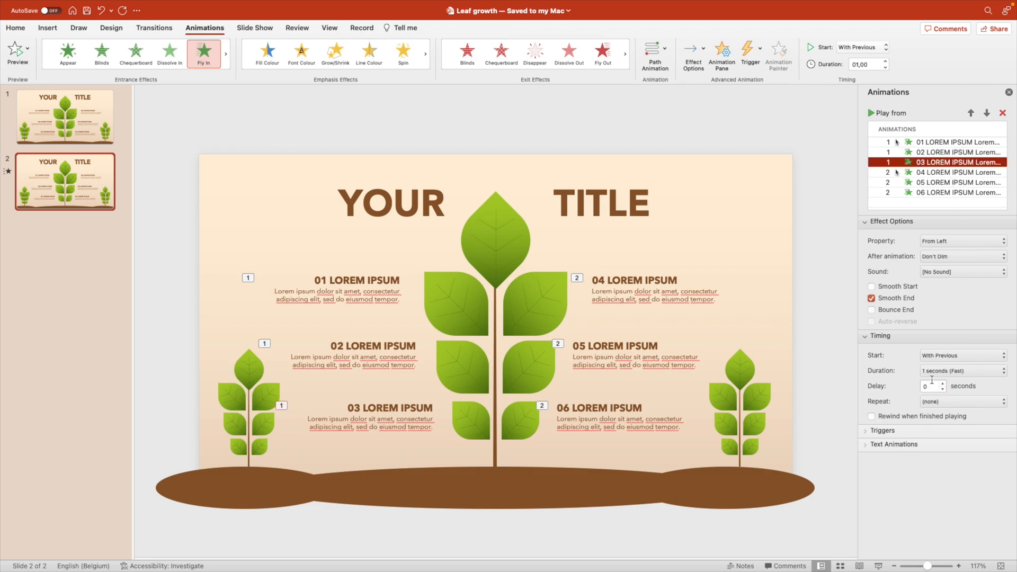
click(929, 387)
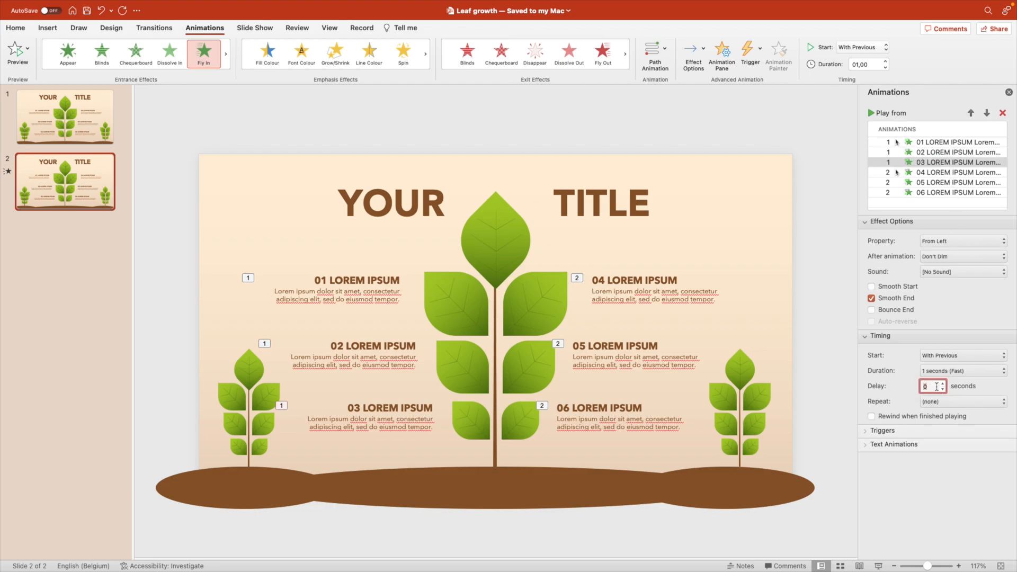
text(0,4)
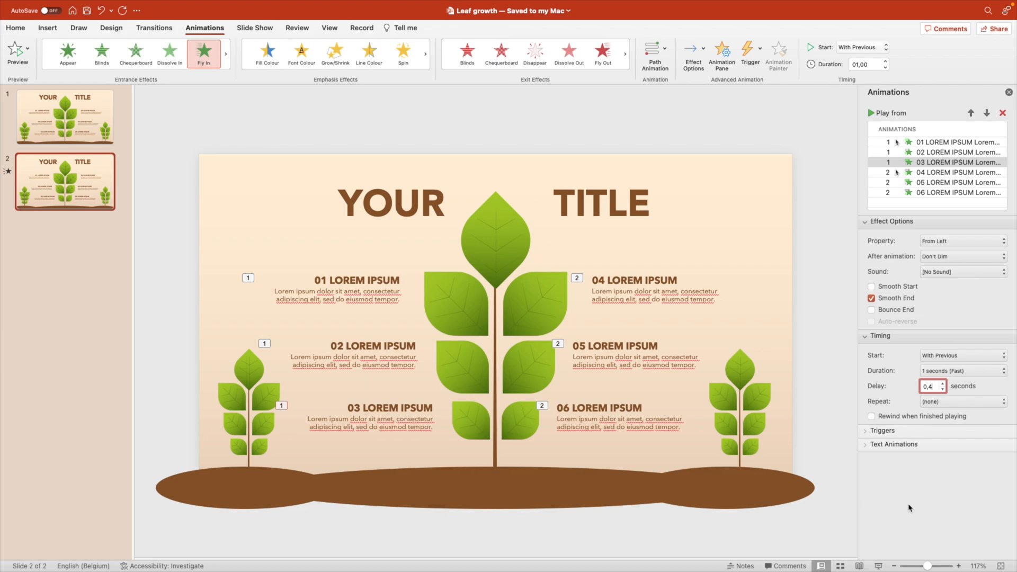
click(652, 291)
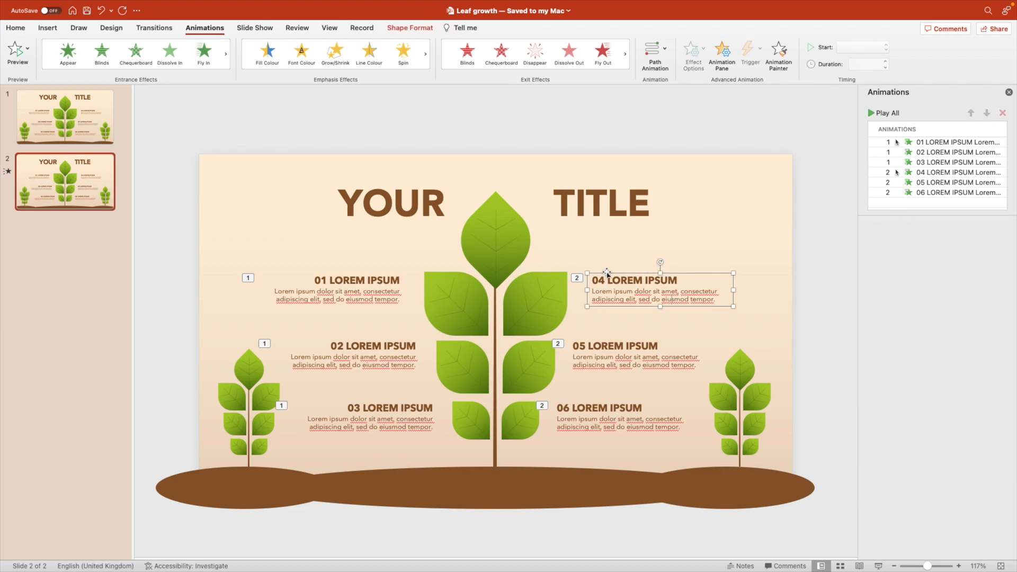
Set animations 04–06 to a 1-second duration.
click(957, 171)
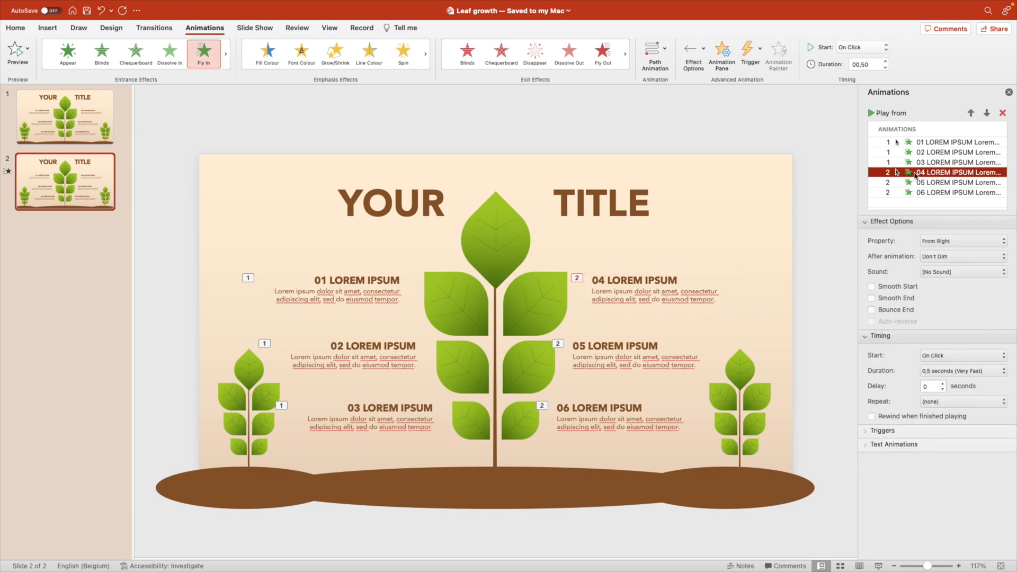
click(962, 371)
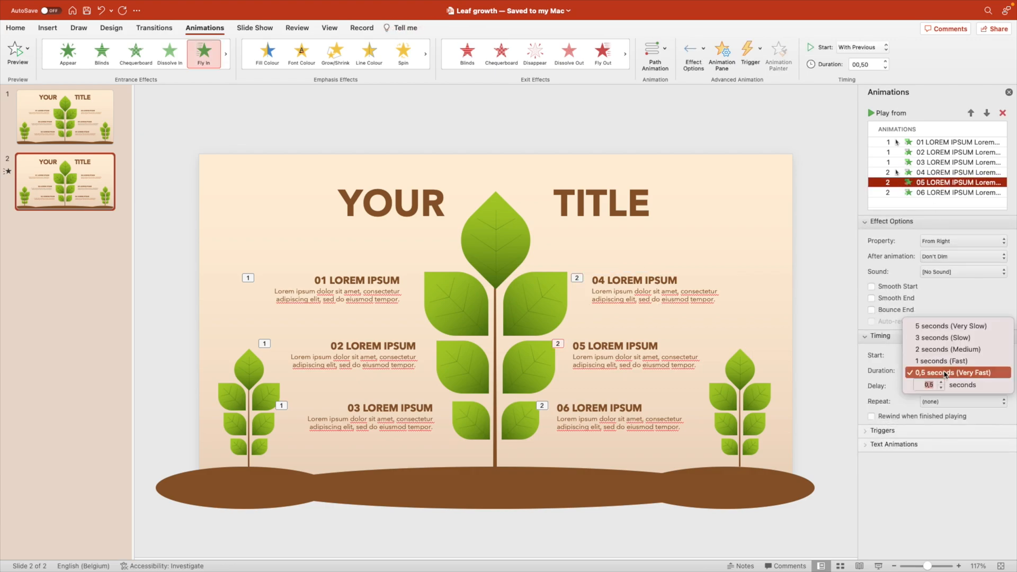
click(955, 373)
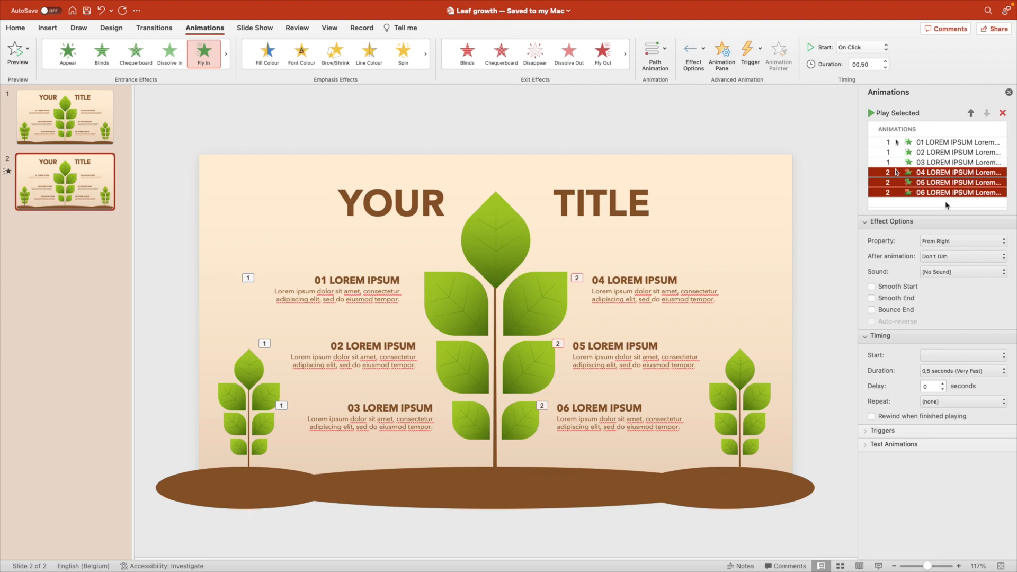
click(960, 371)
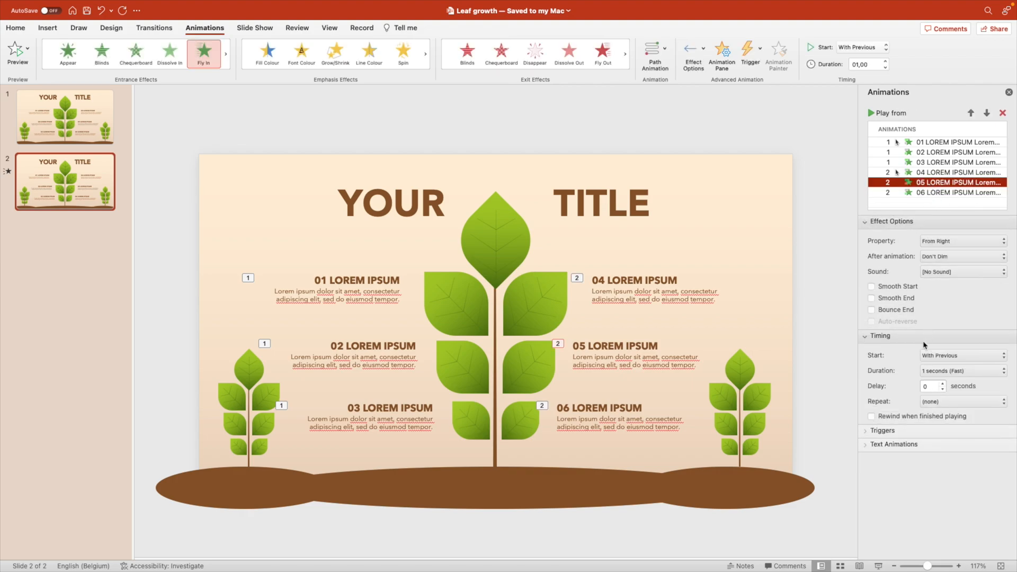
Delay block 05's animation by 0,2 seconds.
click(929, 386)
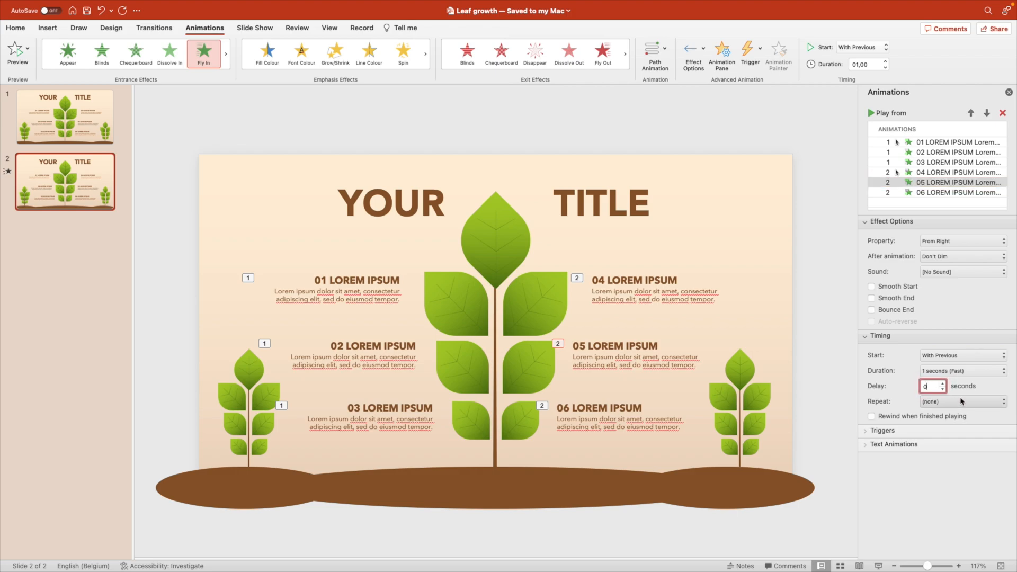
text(0,2)
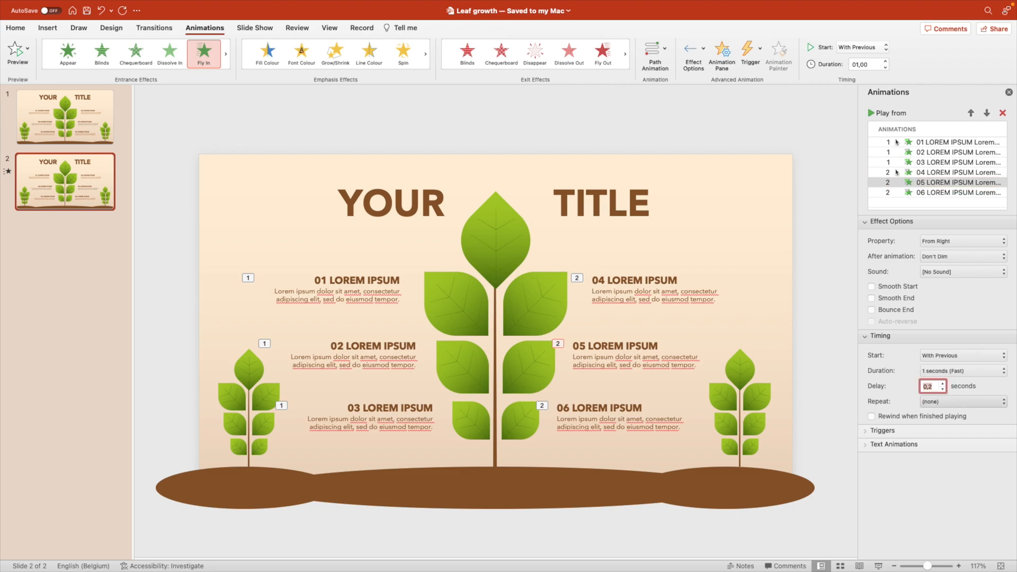
click(957, 192)
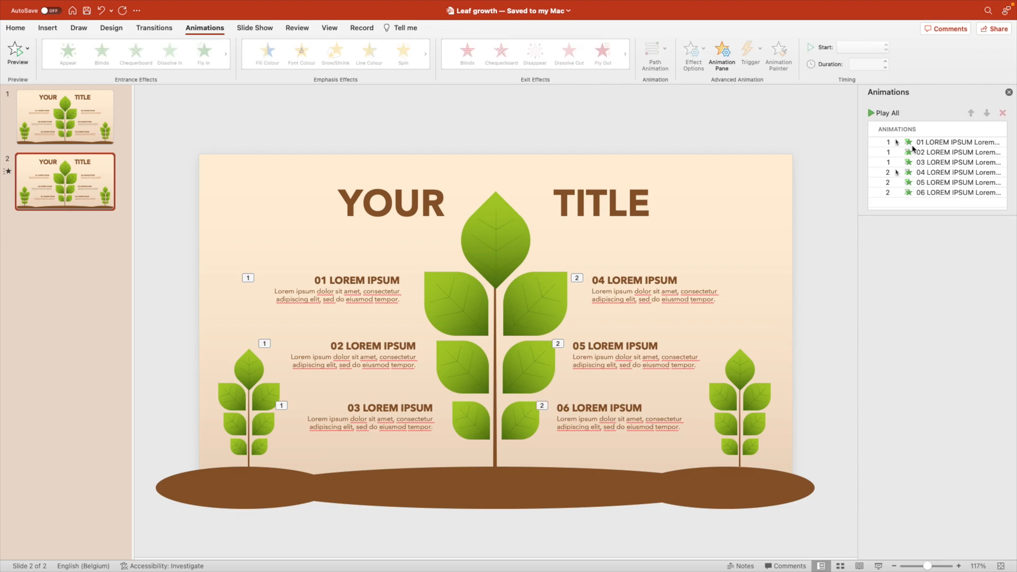
click(886, 113)
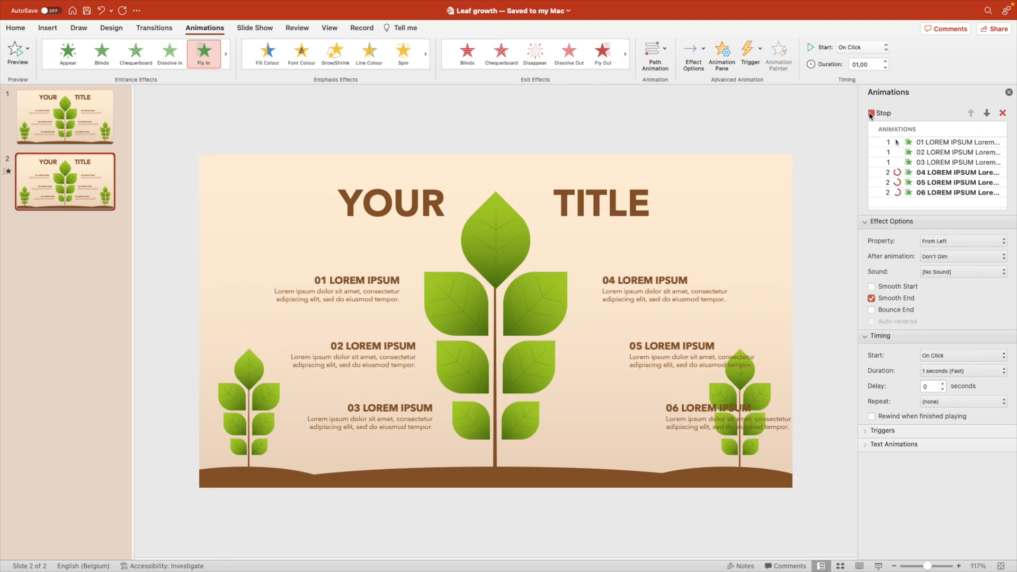
click(957, 141)
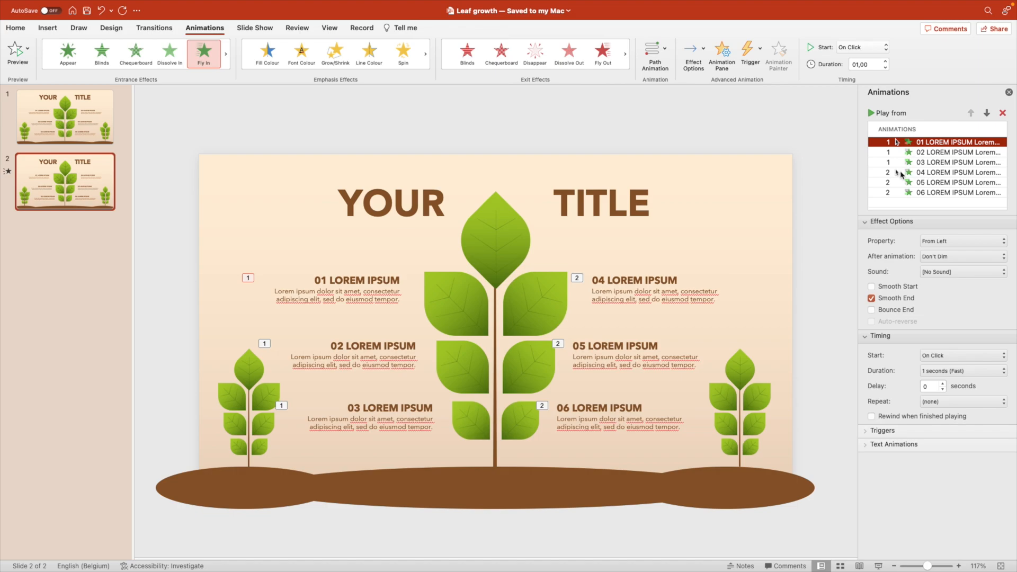
click(737, 402)
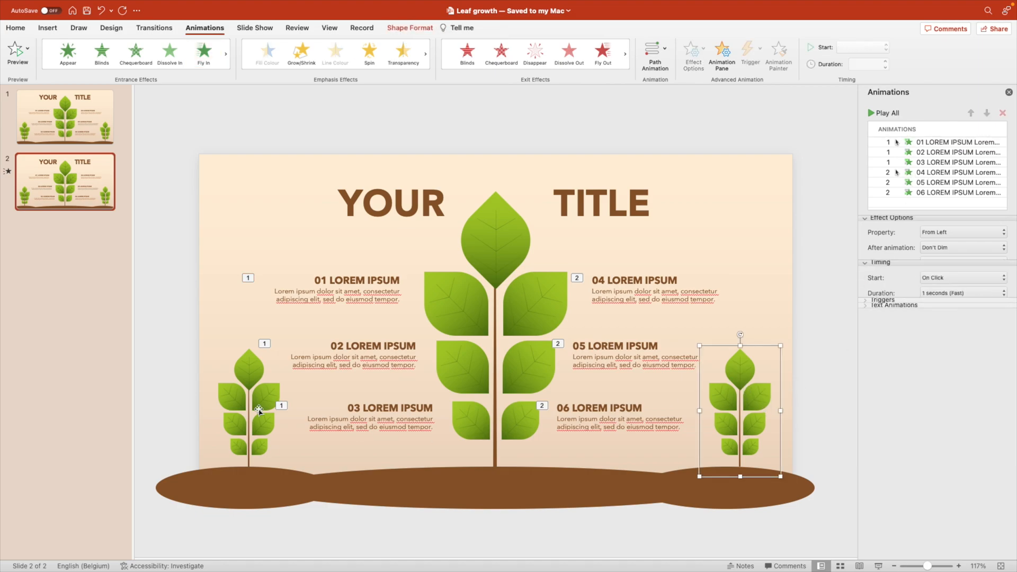
Give both side plants a Fly In entrance lasting 1 second.
click(246, 408)
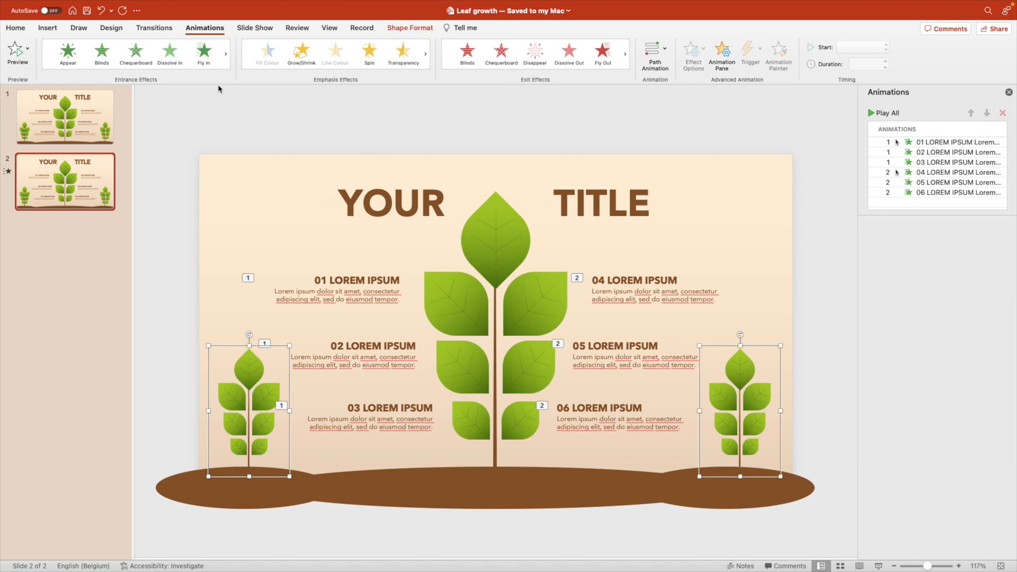
click(203, 53)
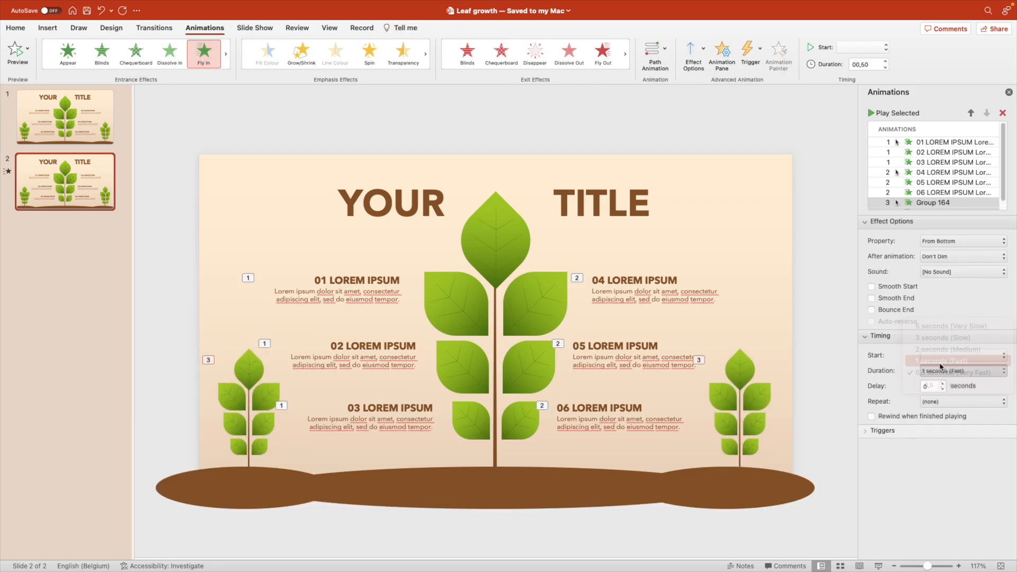
click(945, 361)
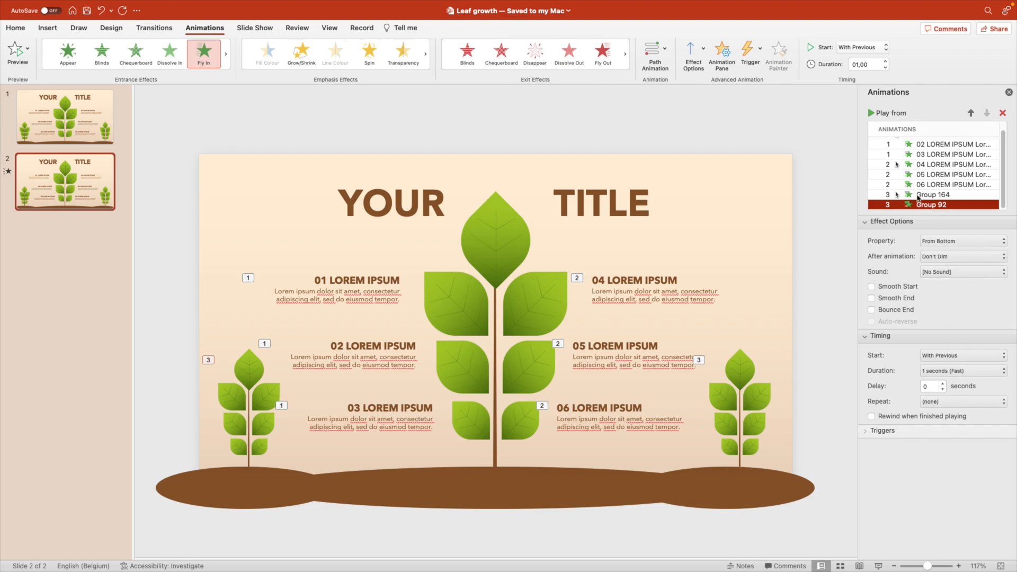
Start the Group 164 plant animation With Previous so both plants join the second group.
click(934, 194)
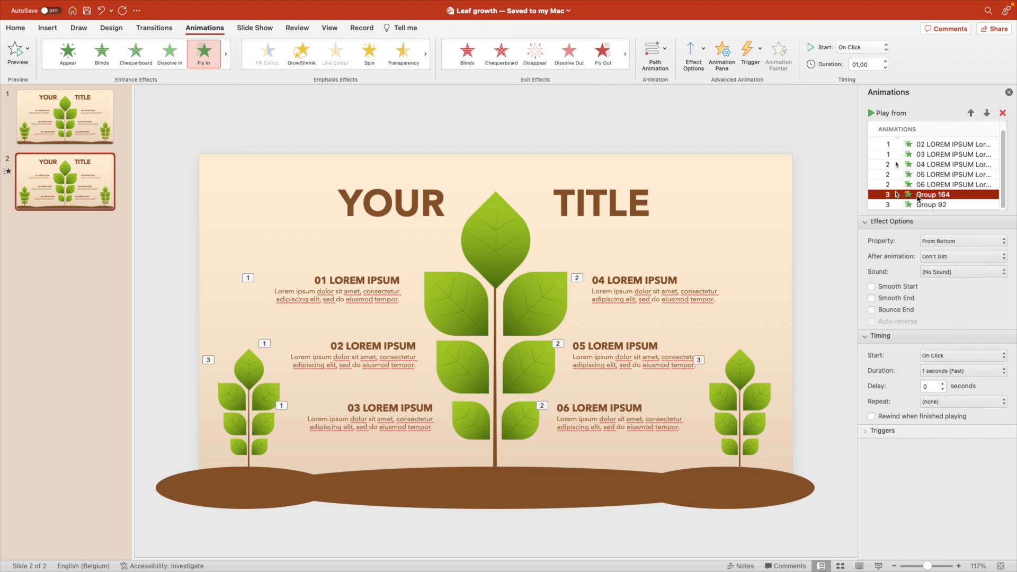
click(890, 47)
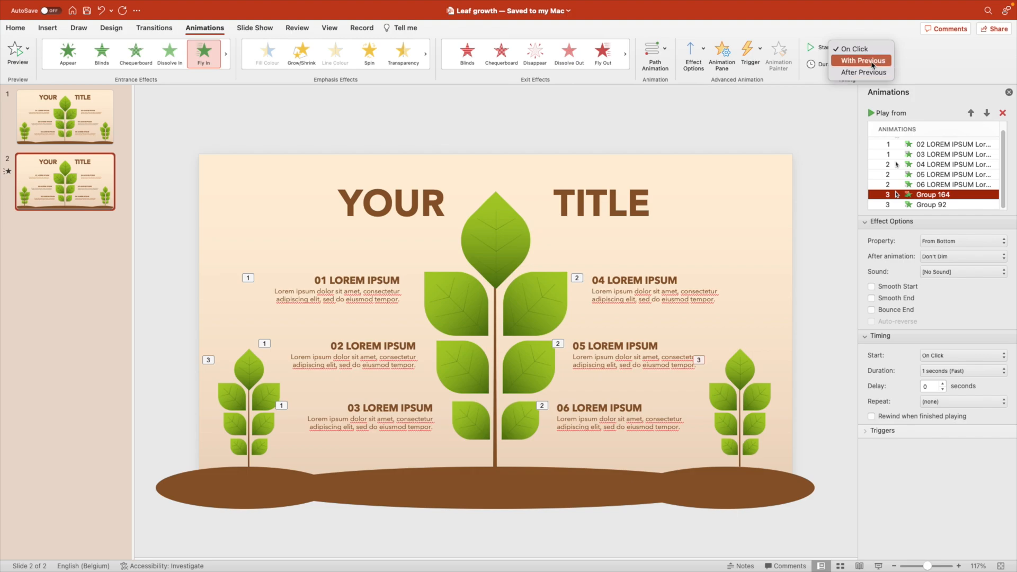
click(861, 60)
text(,6)
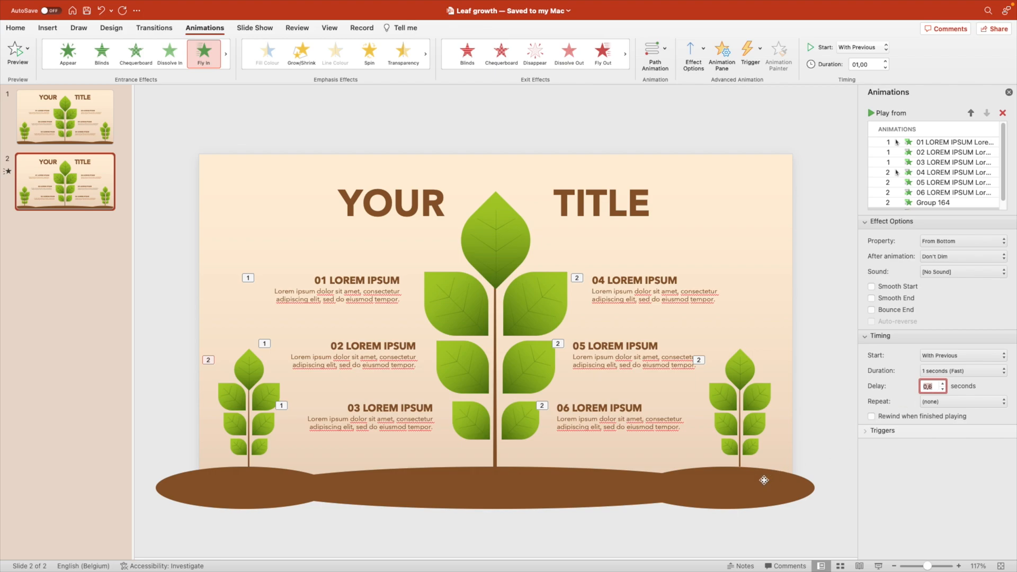
click(466, 490)
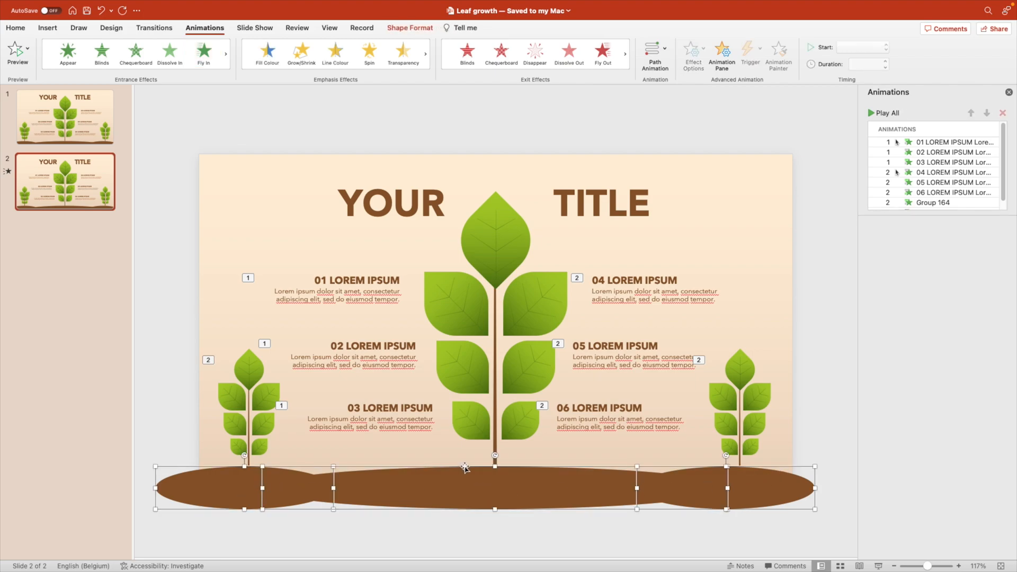
Bring the brown ground shape to the front, covering the plant stems.
right_click(465, 467)
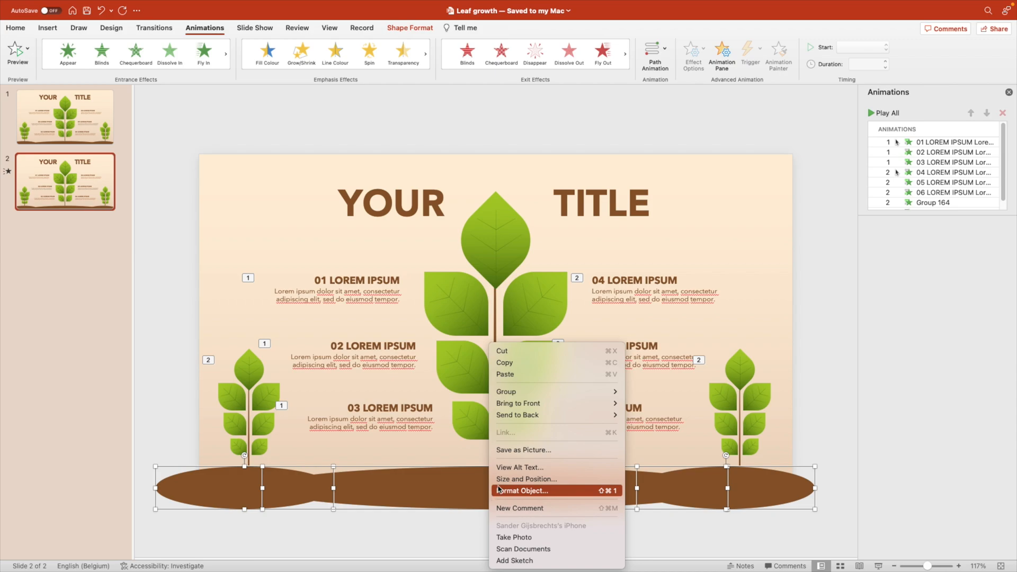
mouse_move(517, 403)
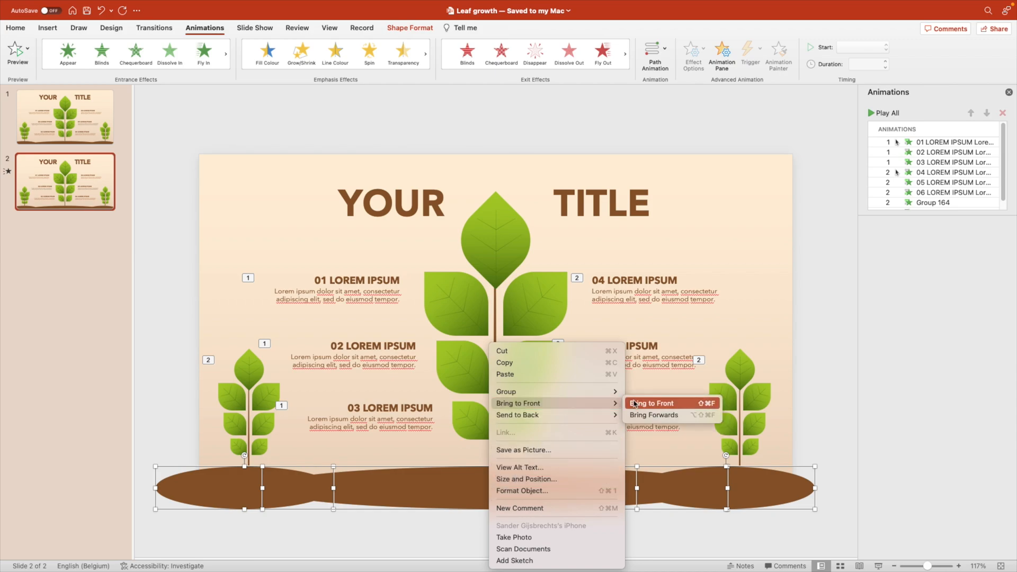
click(653, 403)
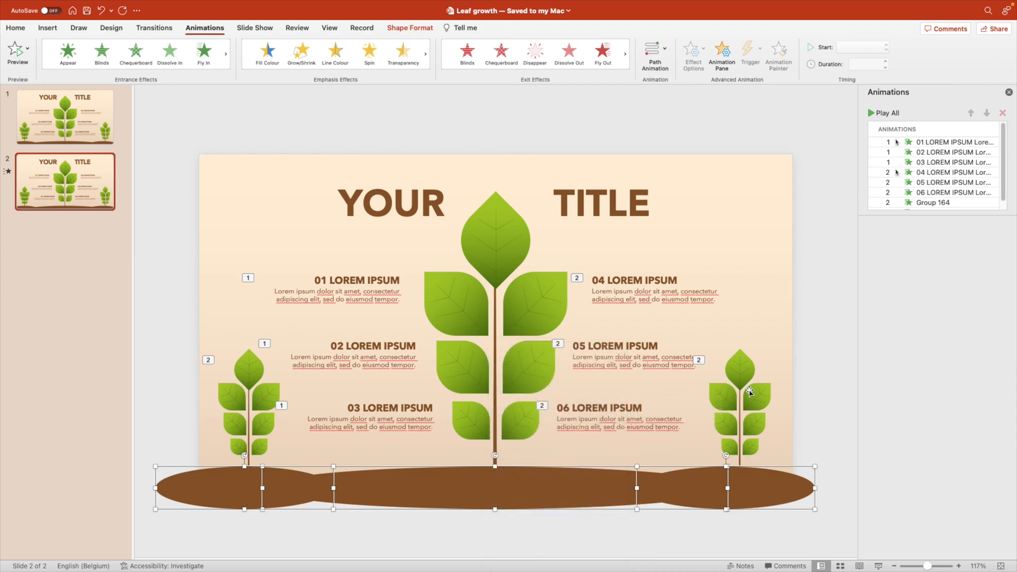